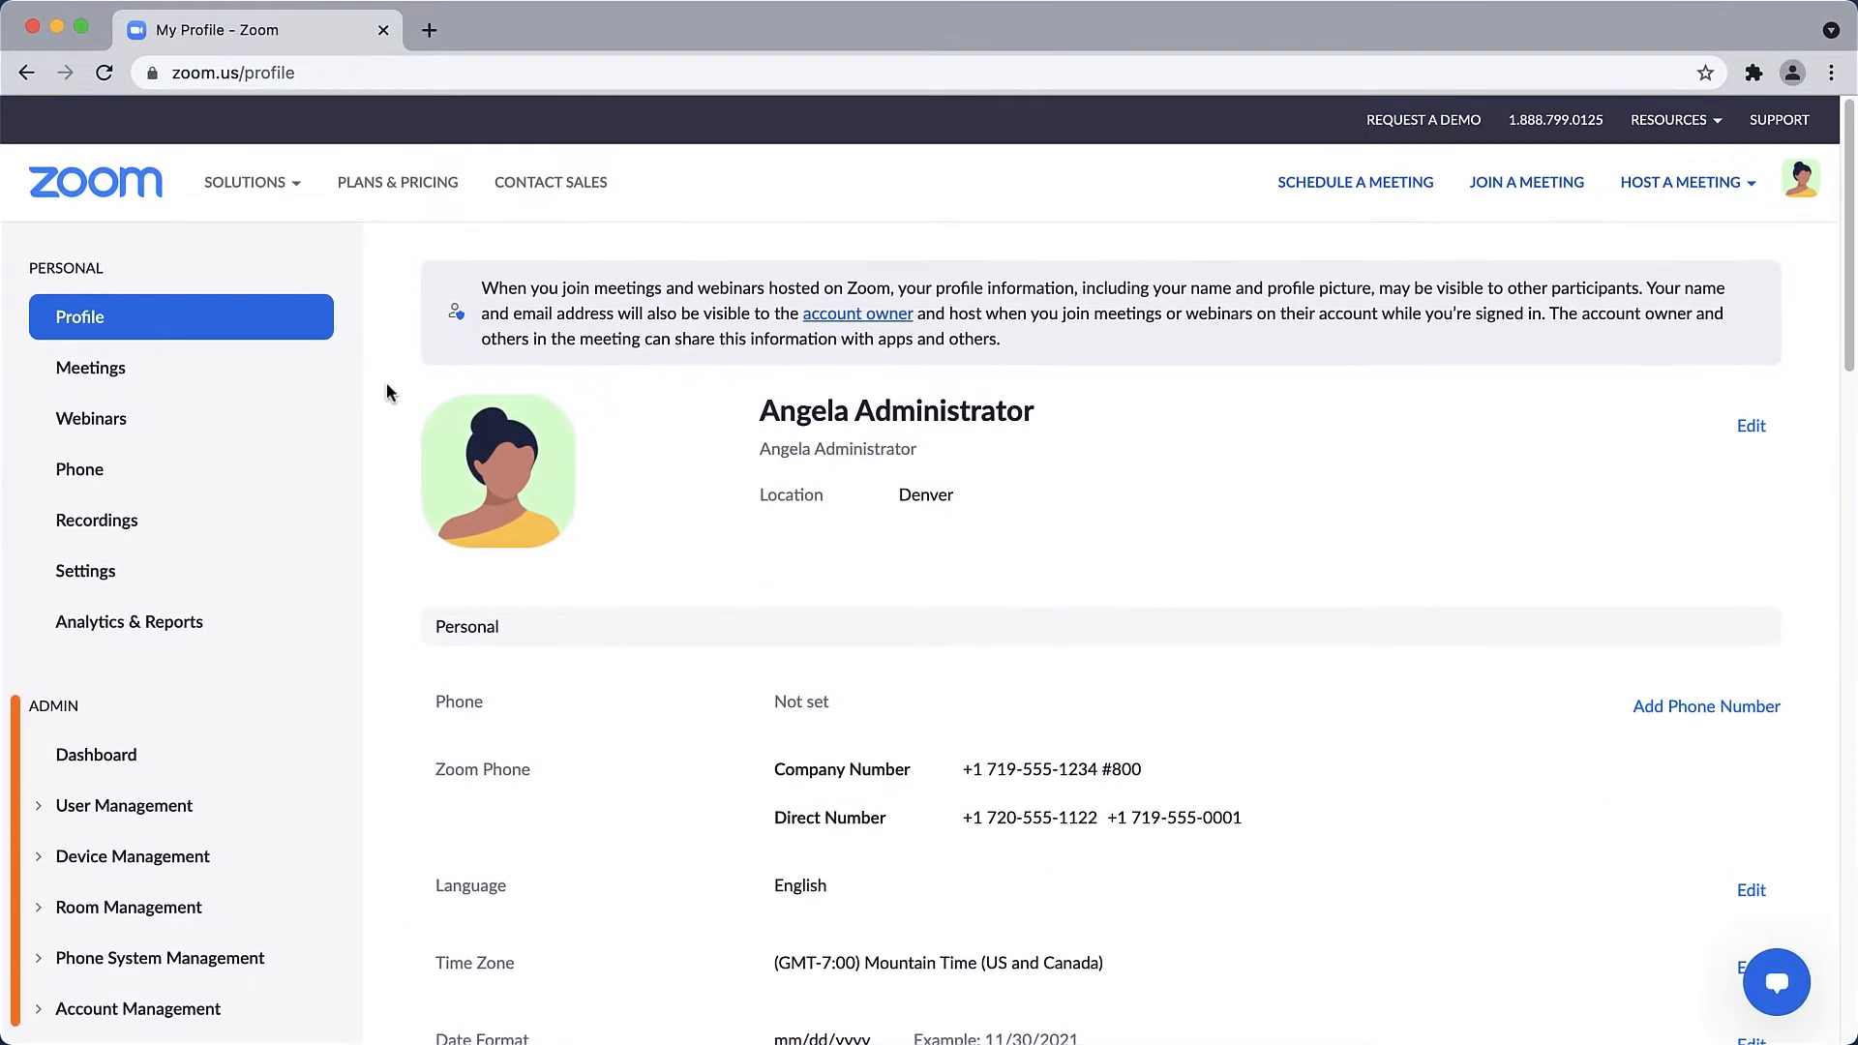
- Begin a new group 'Limited Recording' with description 'Local recording is disabled for these users.'
scroll(down, 3)
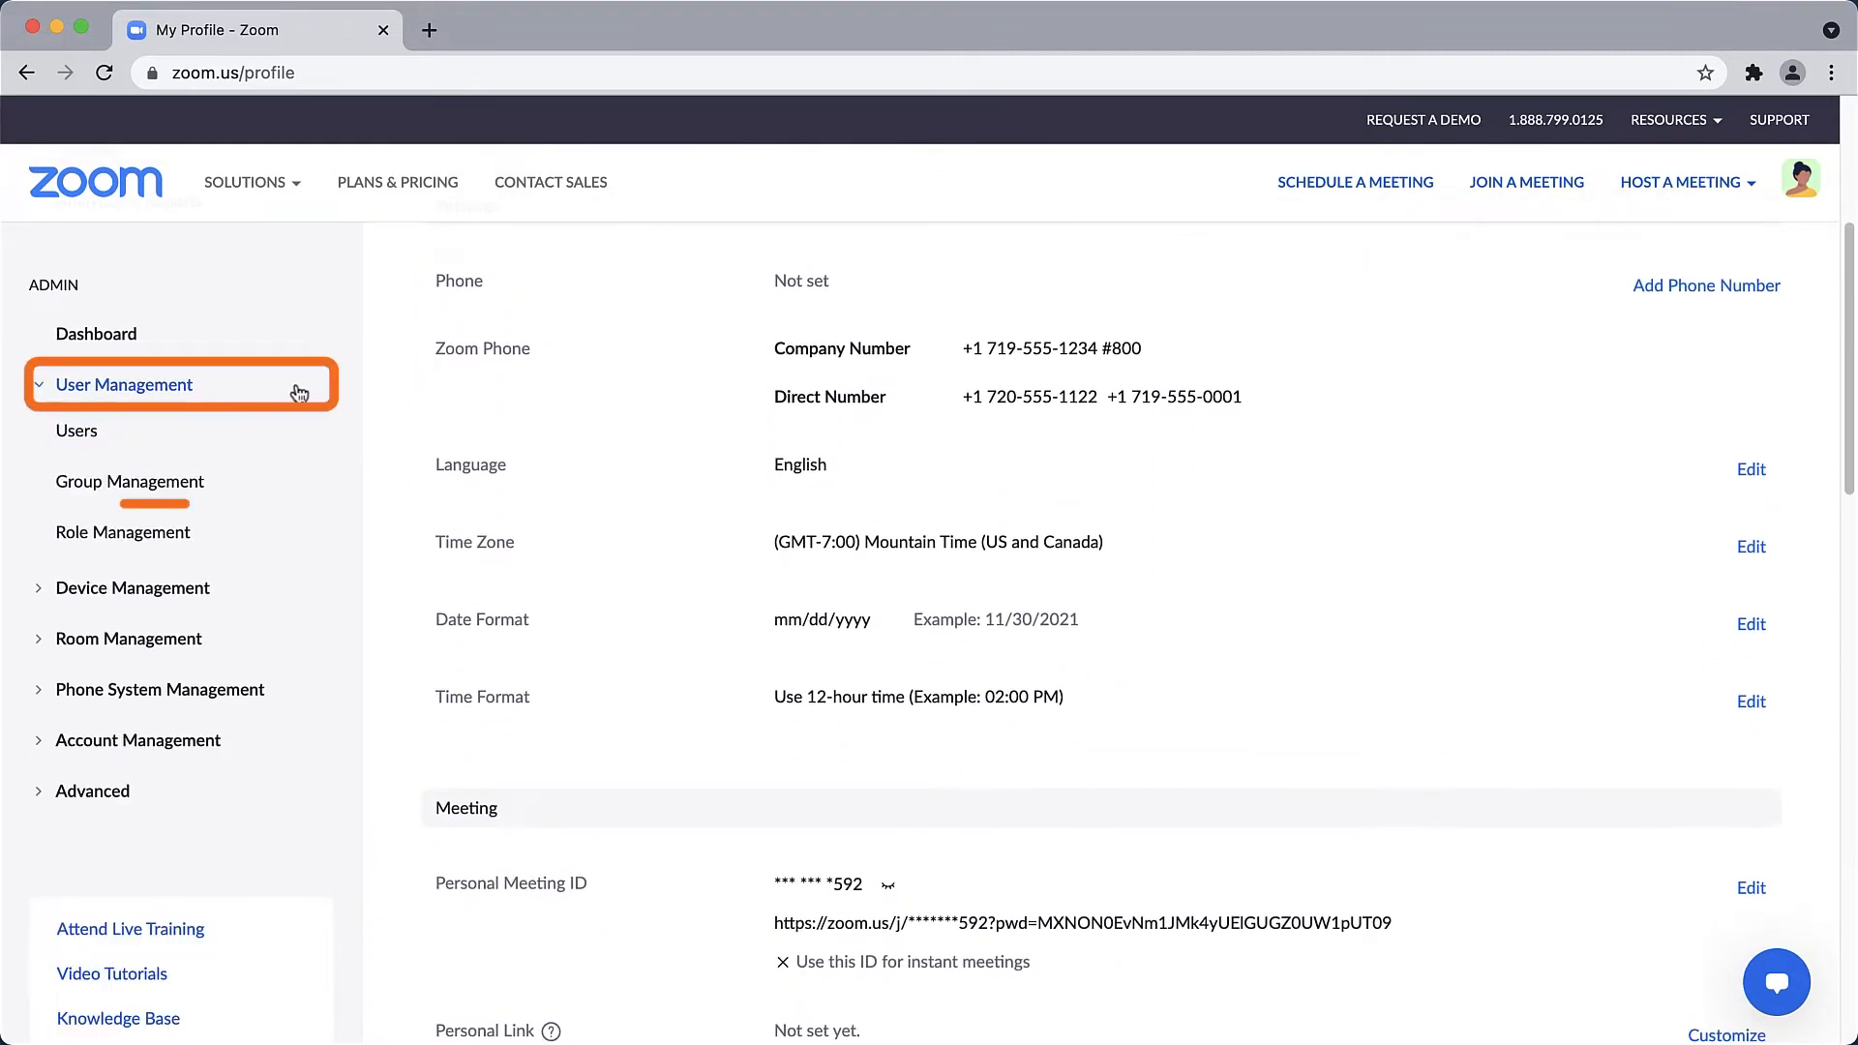
click(130, 480)
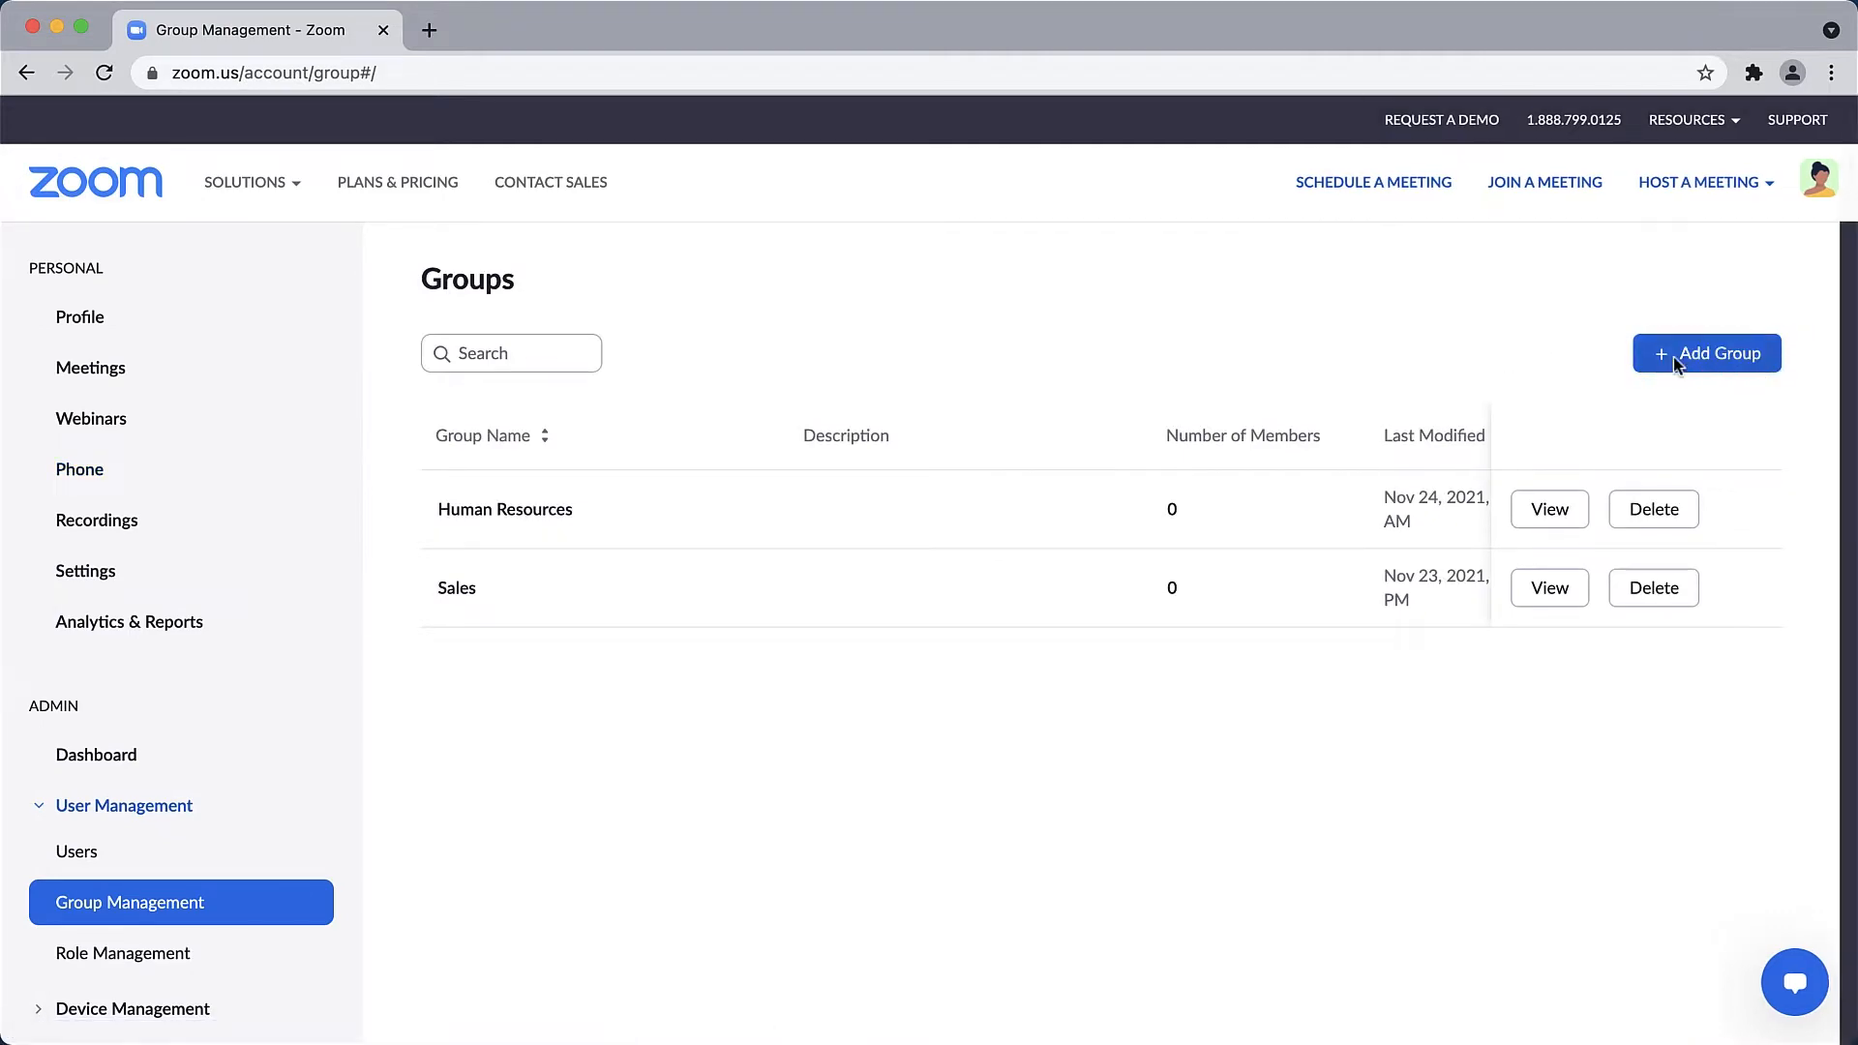
click(1708, 352)
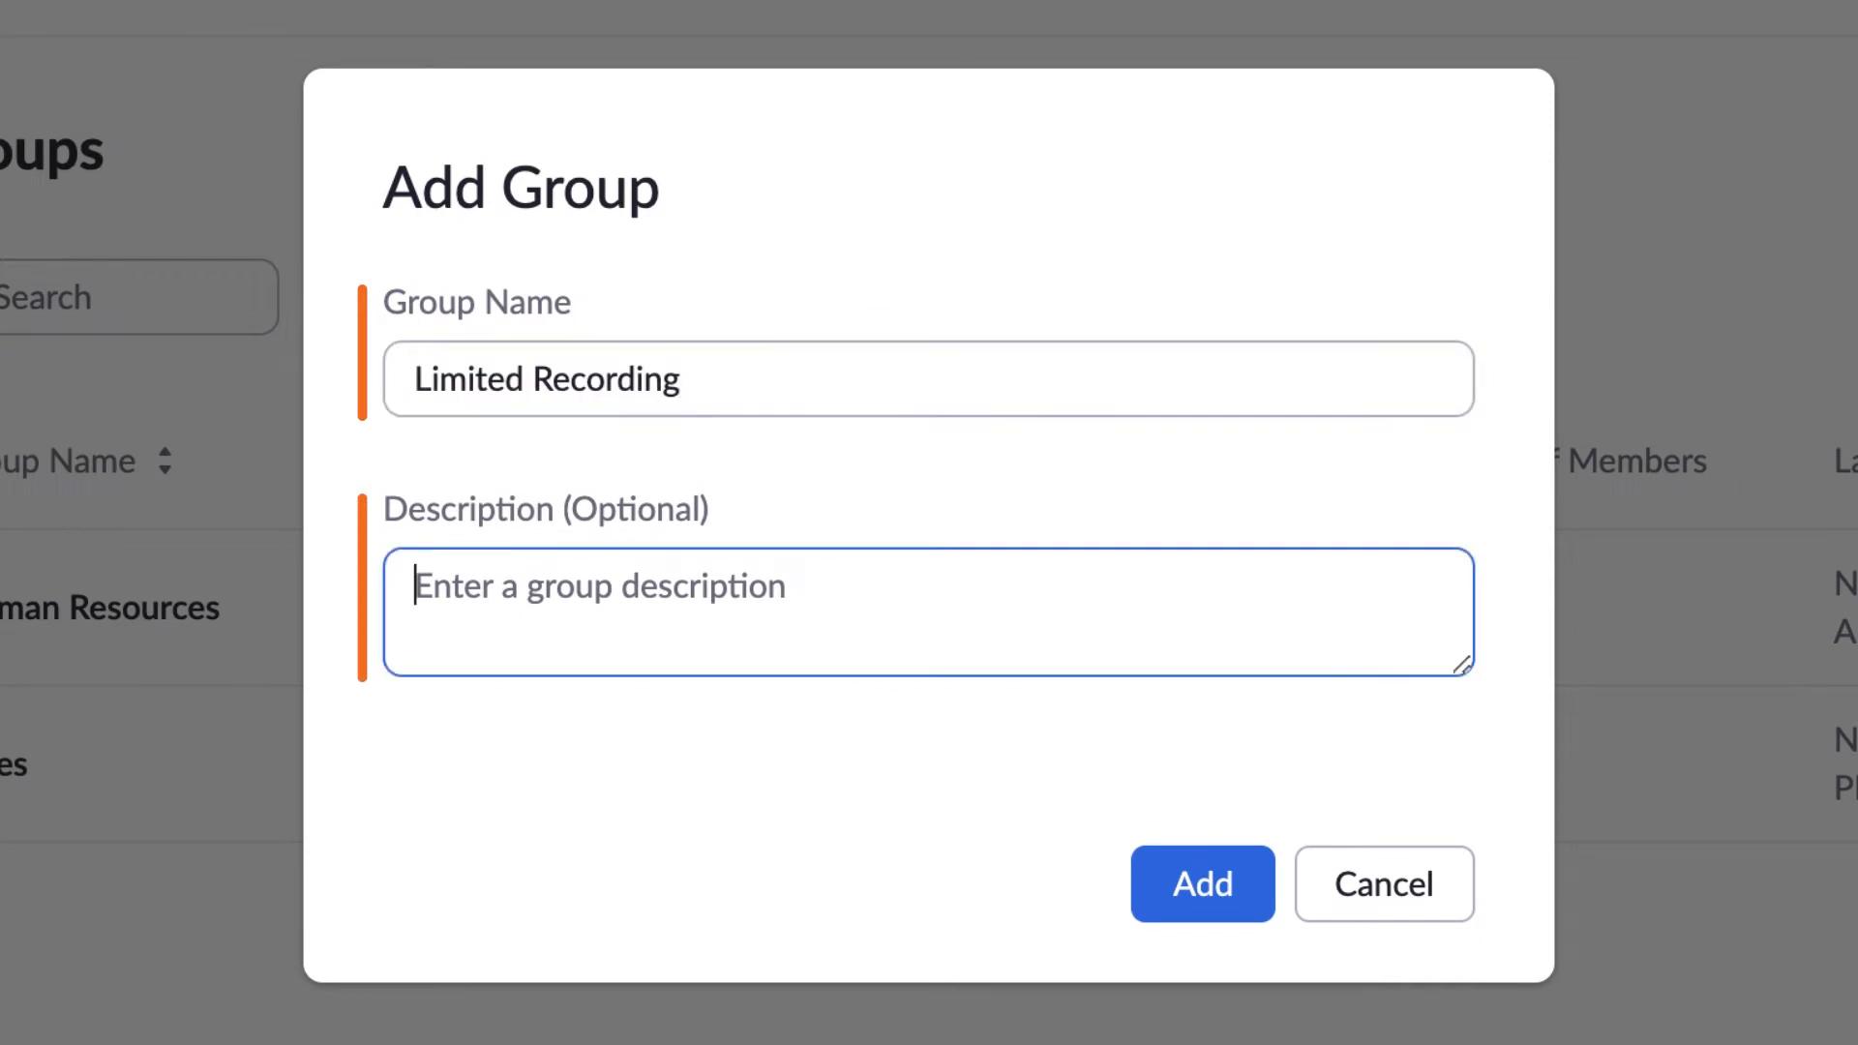
text(Local recording is disabled for these users.)
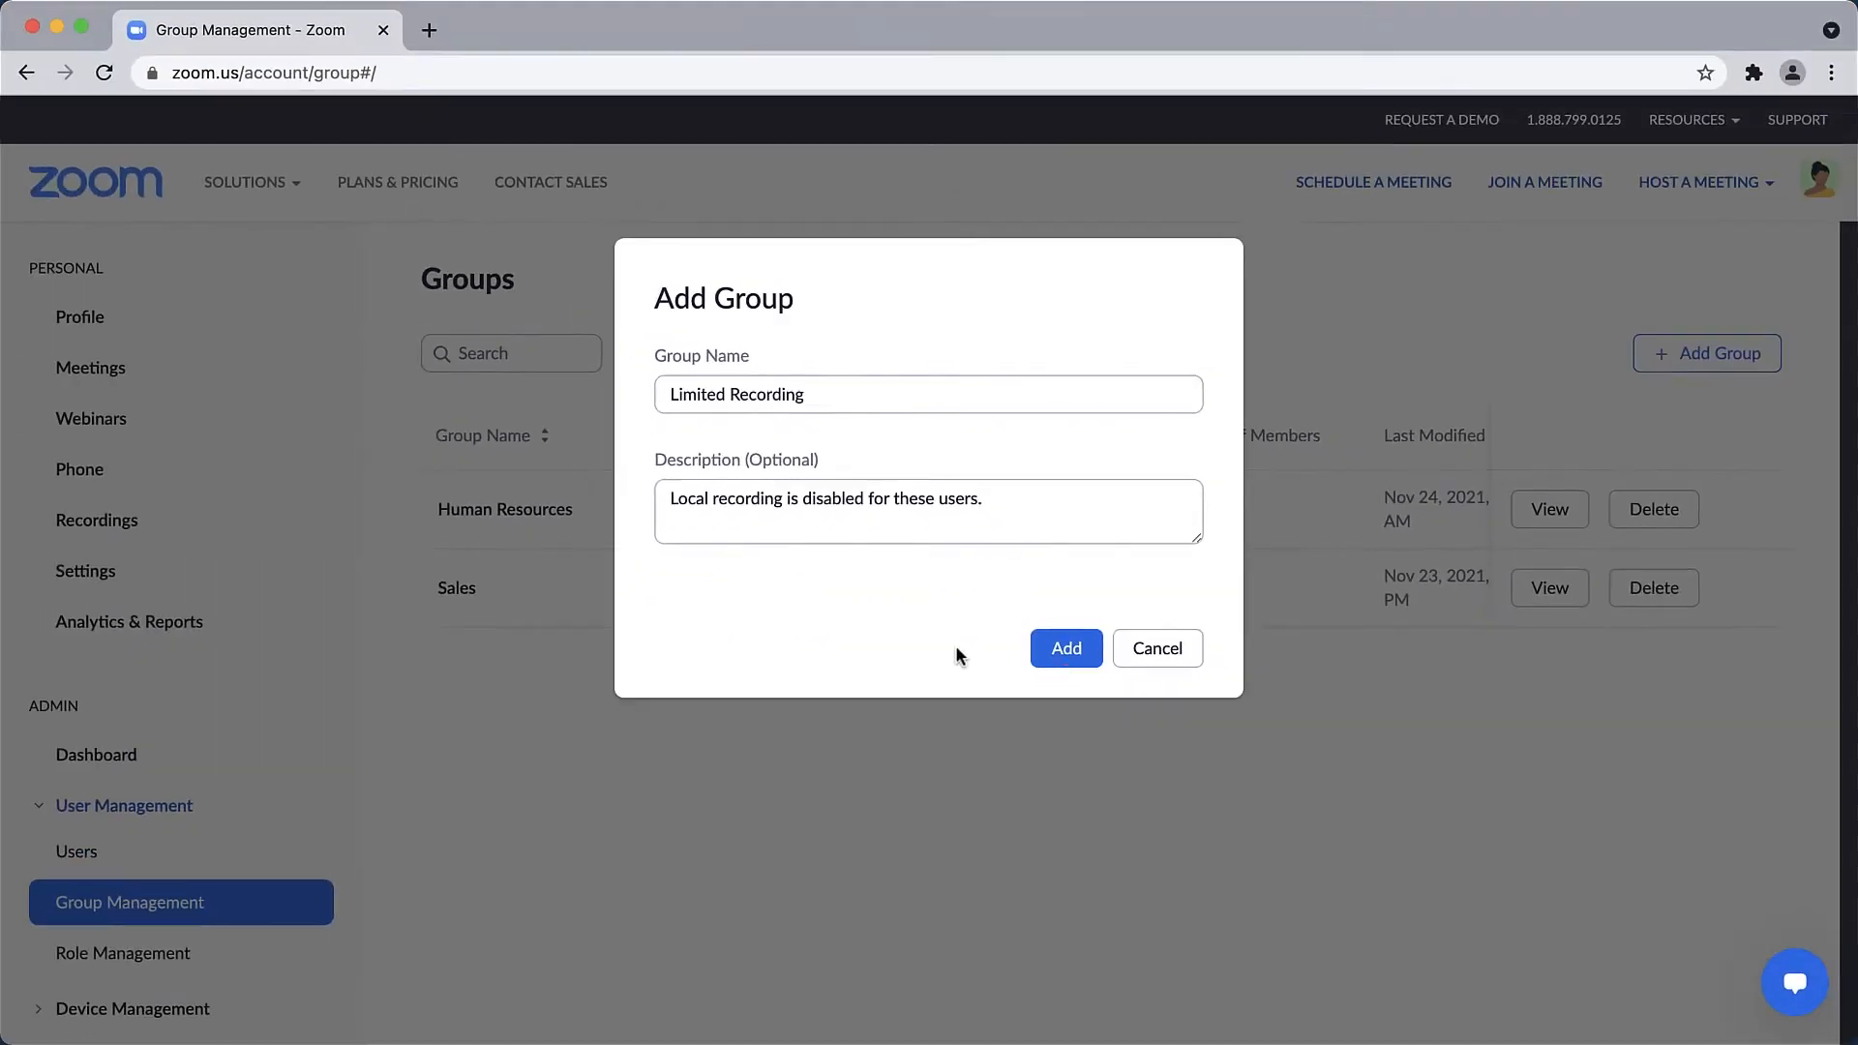
click(1065, 649)
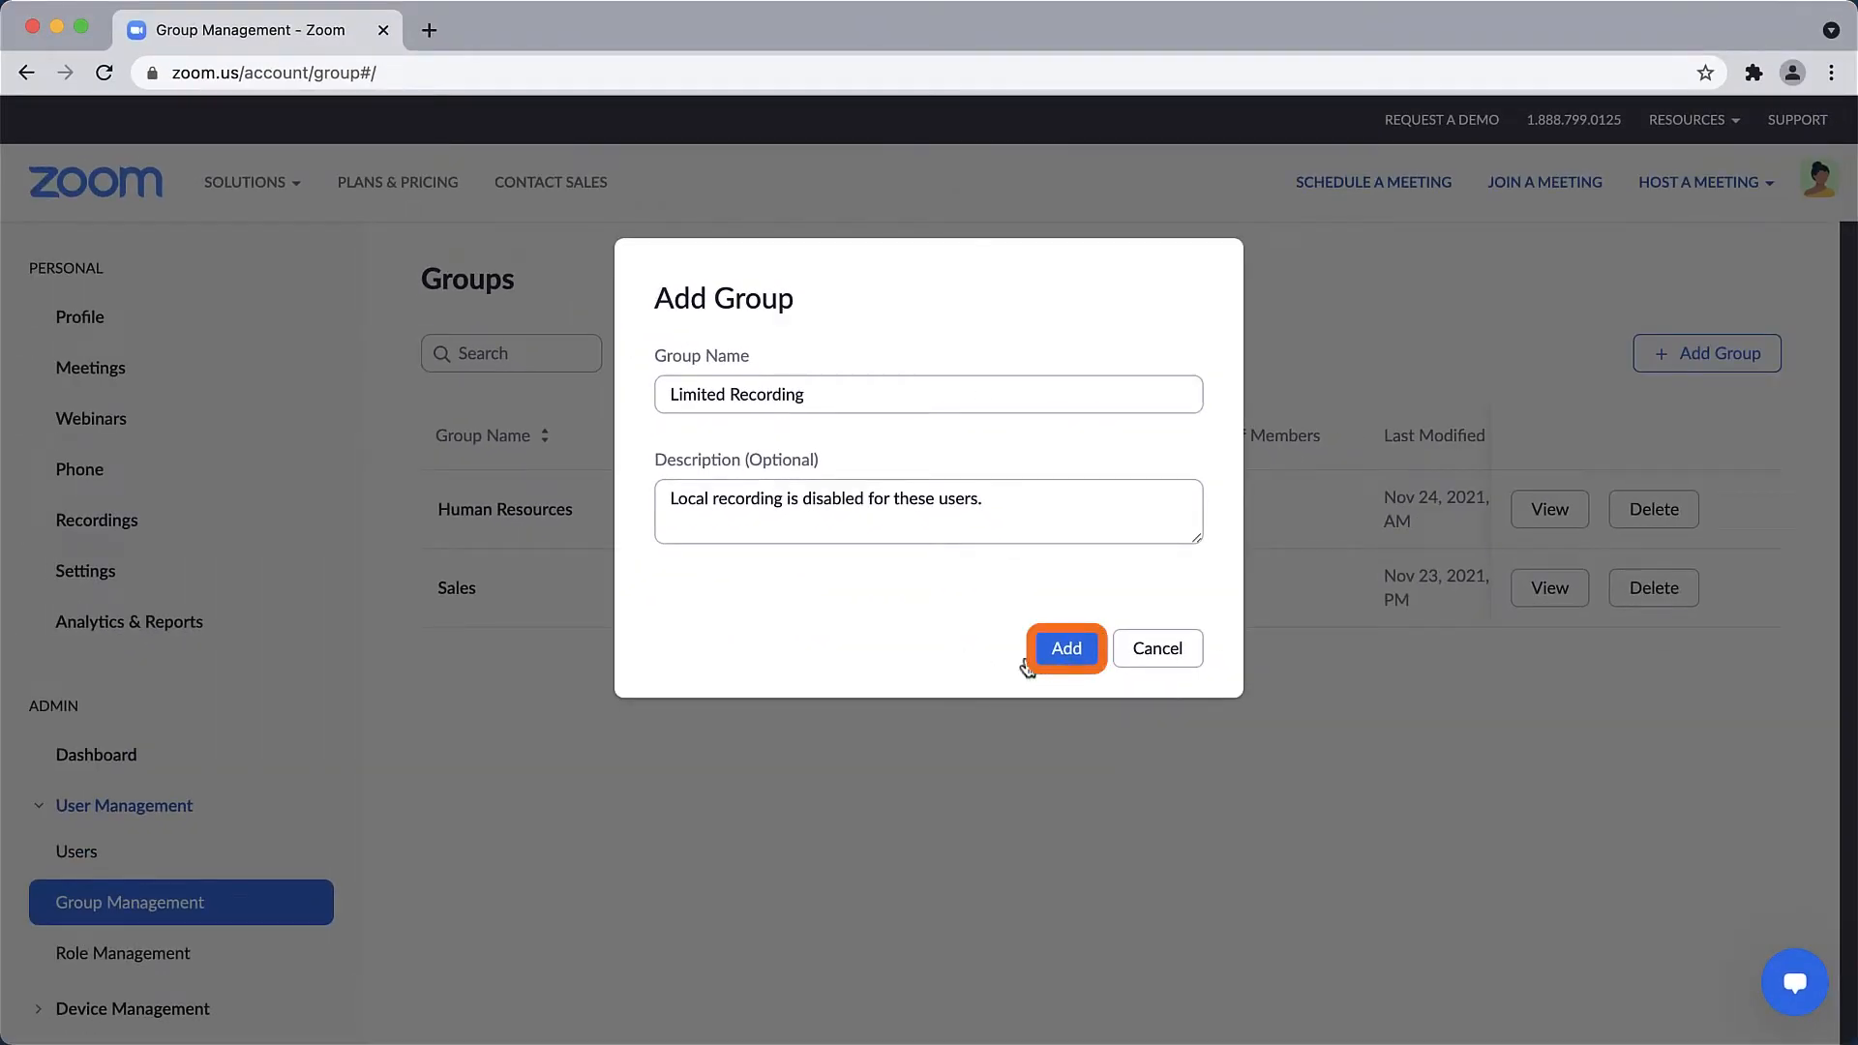
- Create the Limited Recording group and go to its recording settings
click(1066, 649)
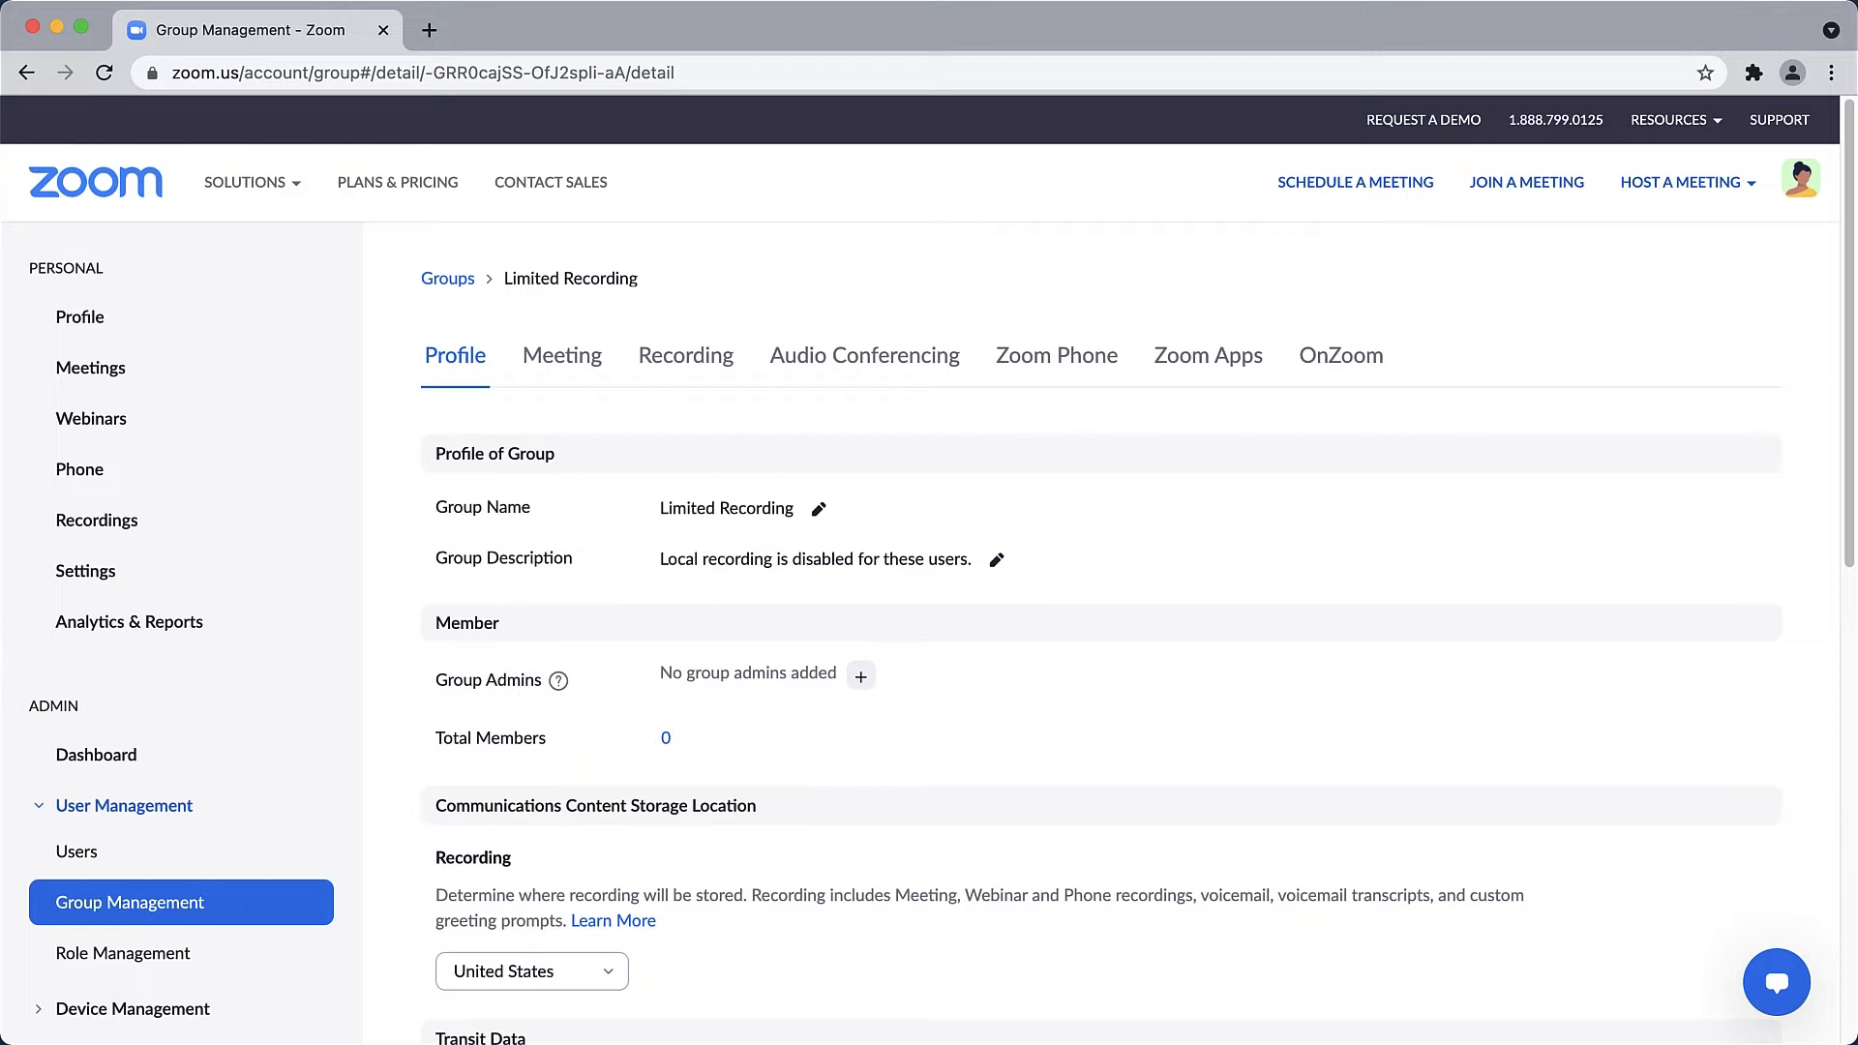
mouse_move(685, 356)
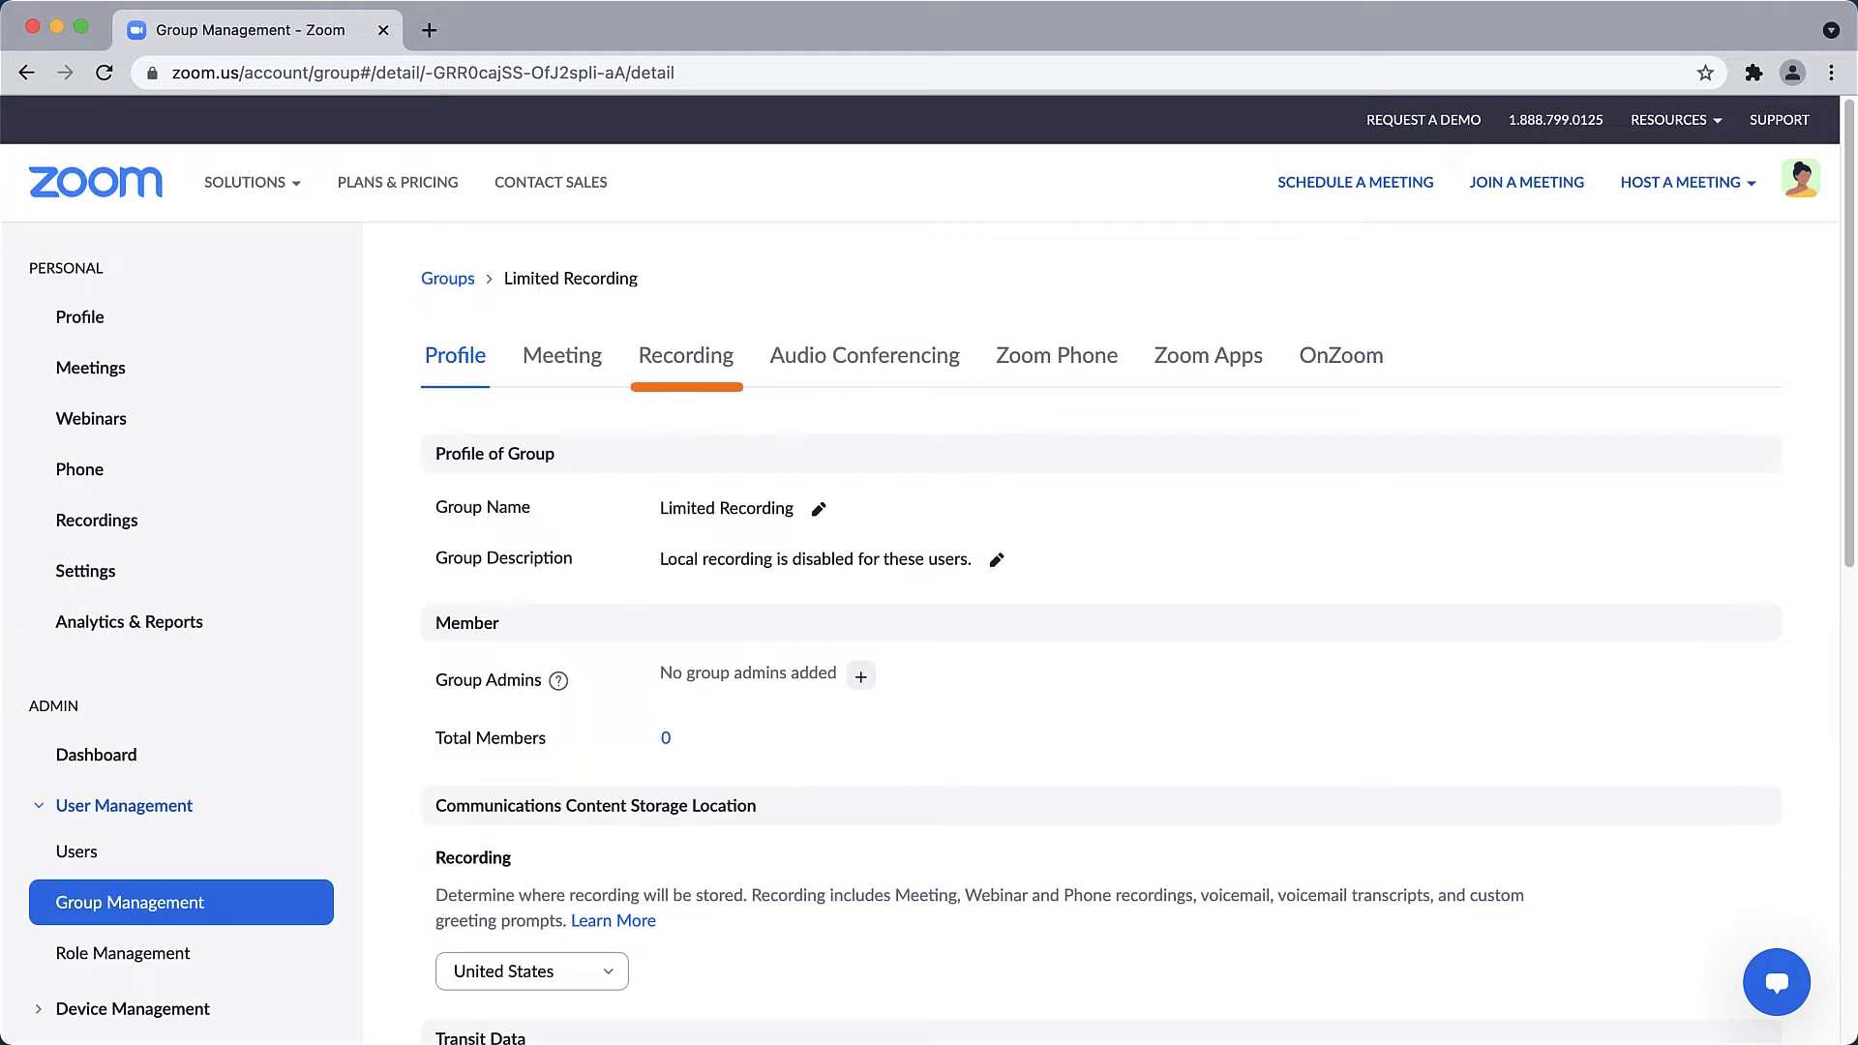
click(685, 356)
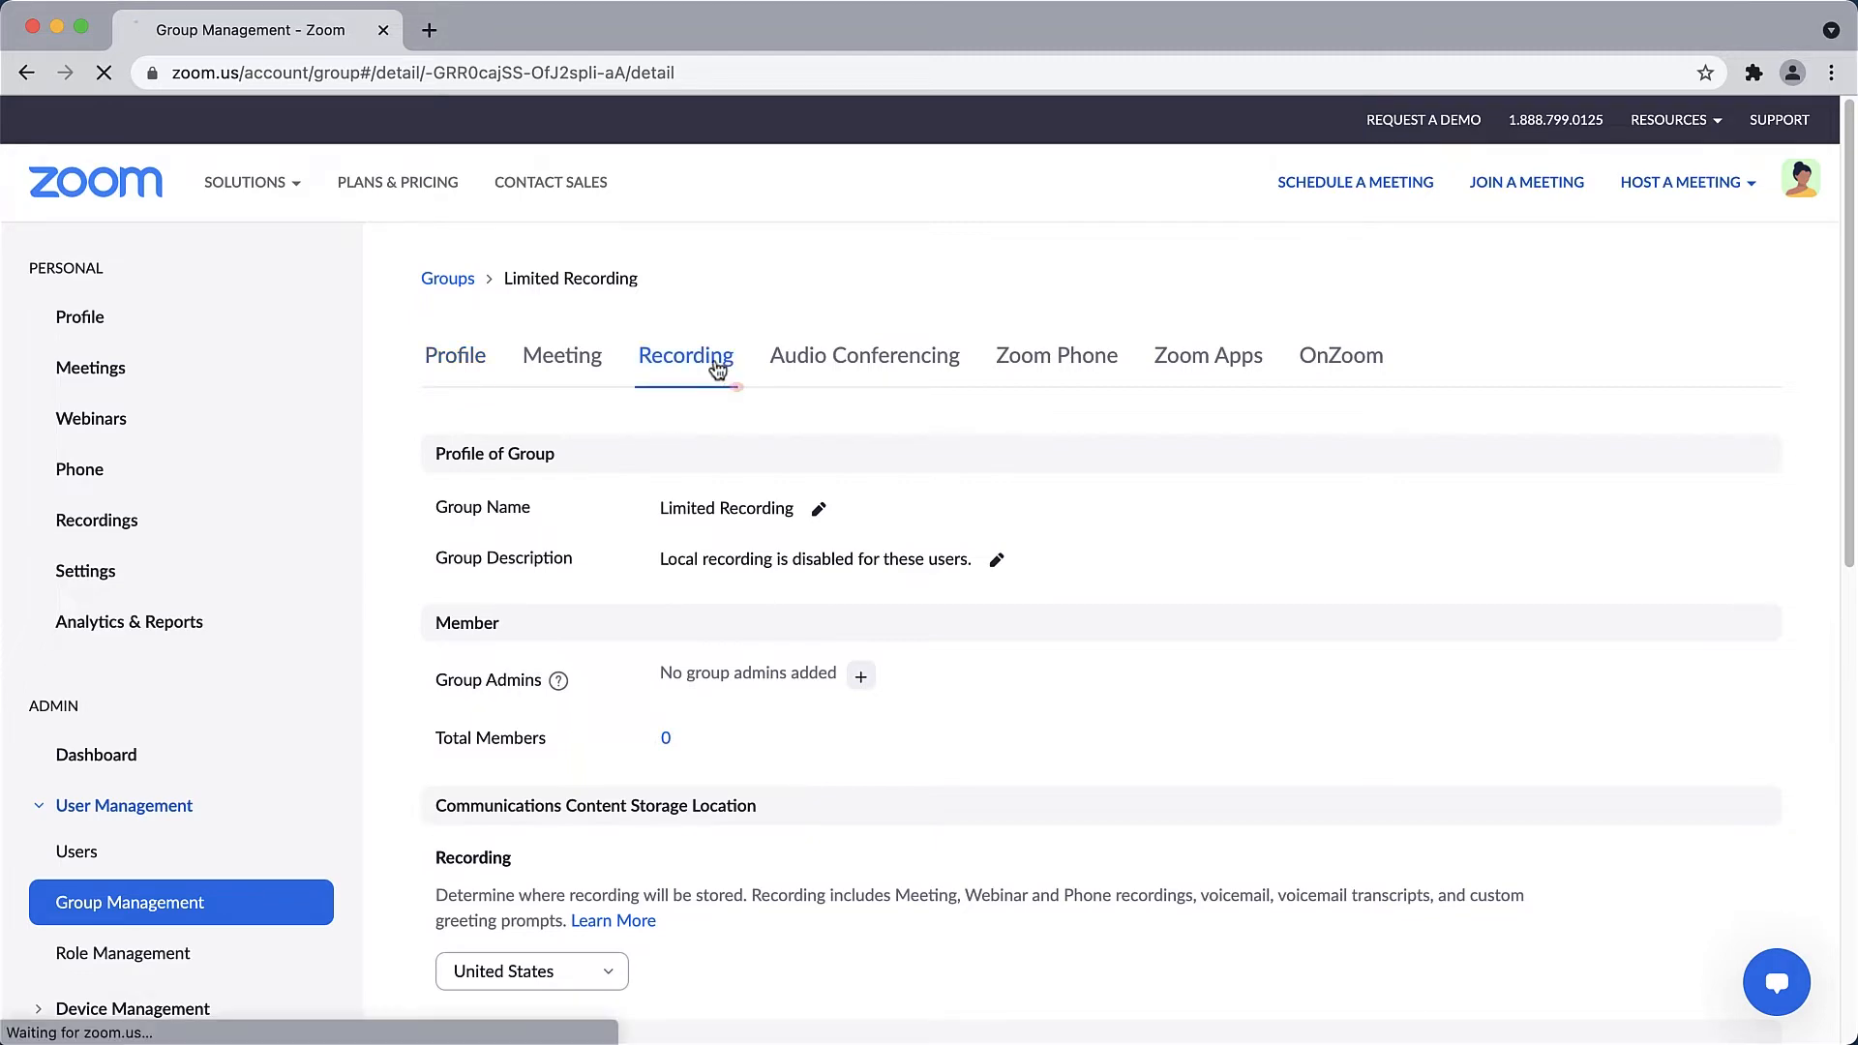
click(685, 356)
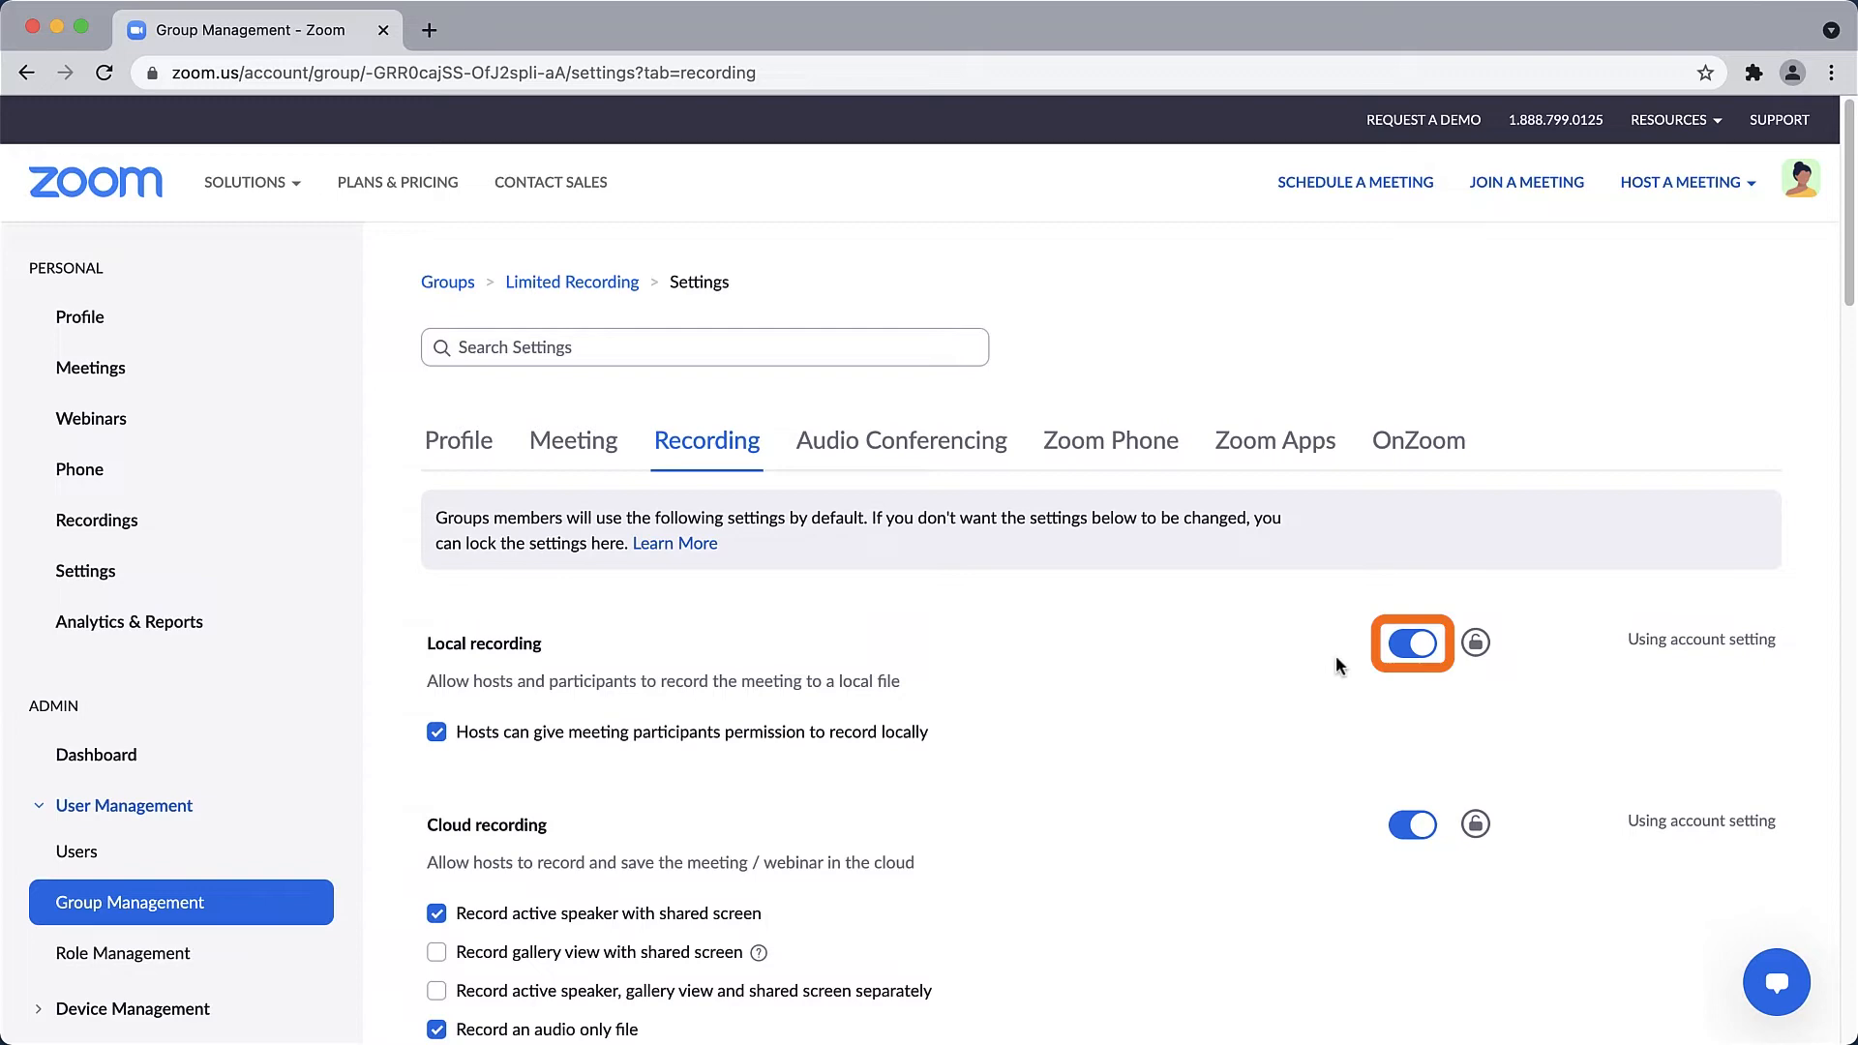
- Disable local recording for the group and lock the setting so members cannot change it
click(1413, 642)
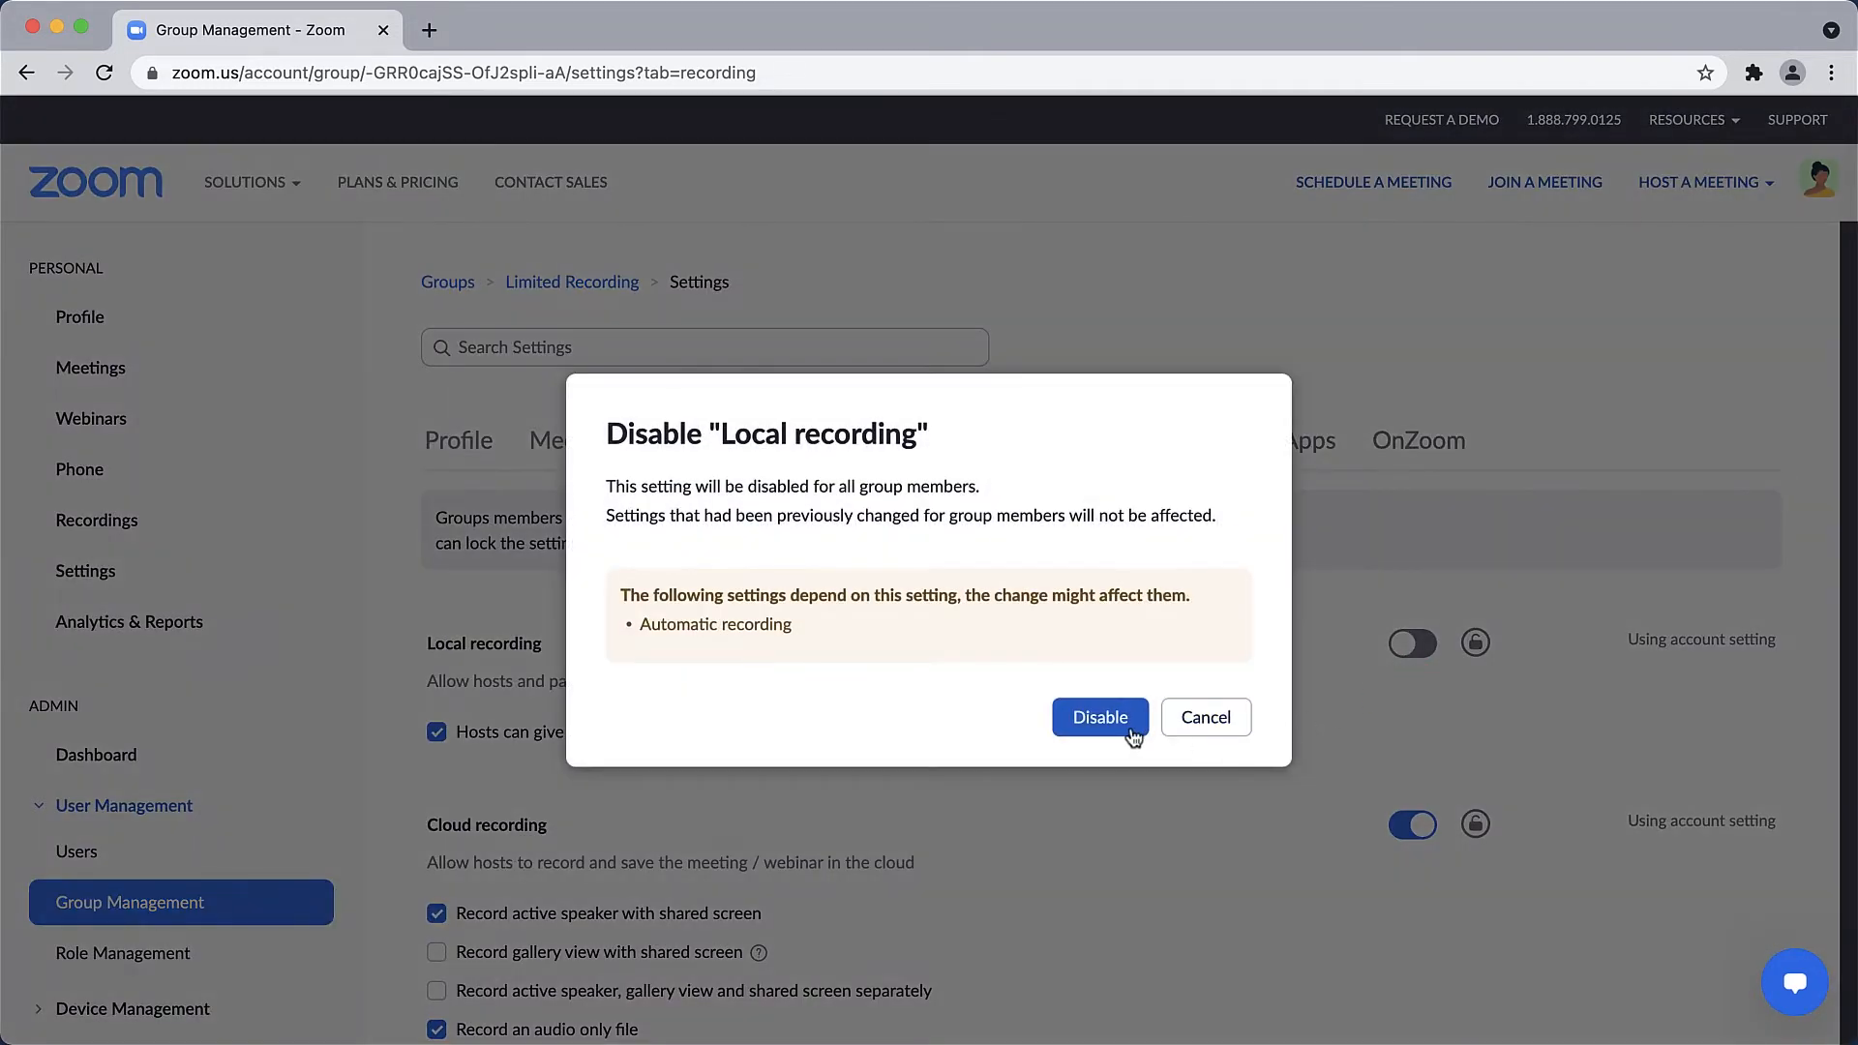
click(1099, 716)
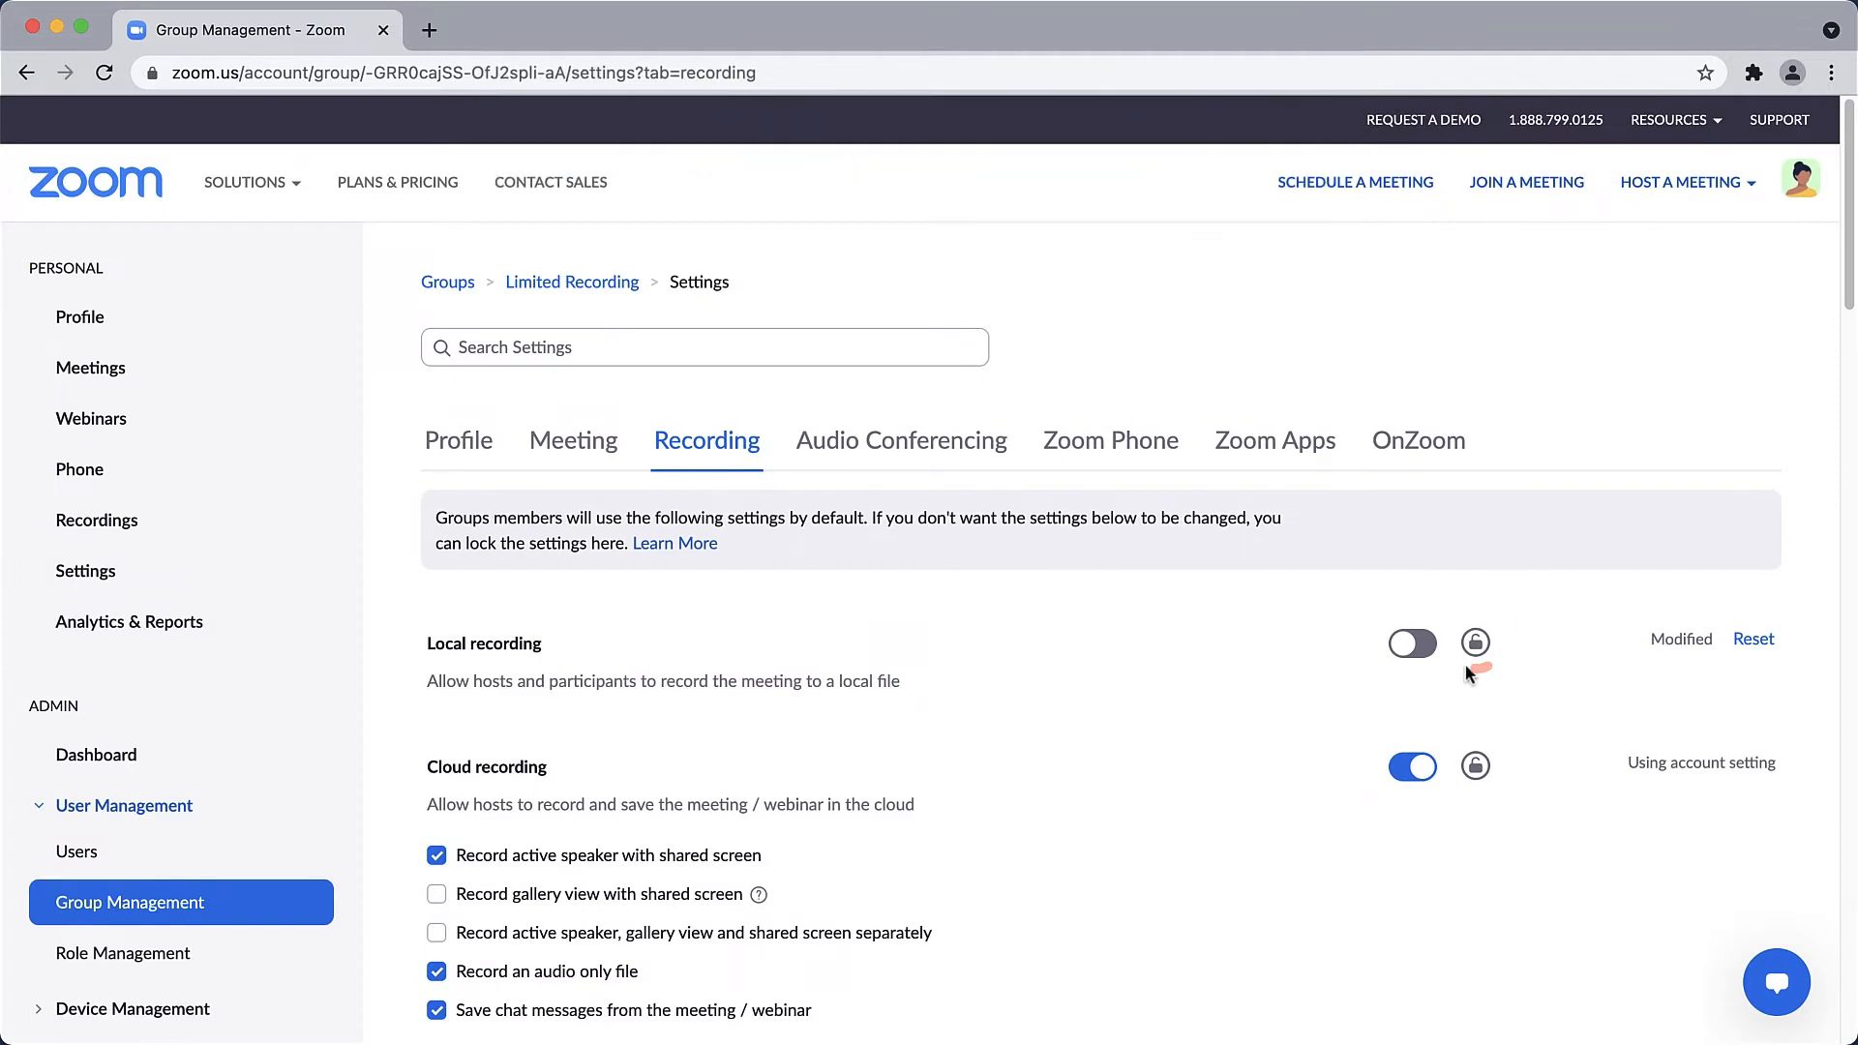
click(1475, 643)
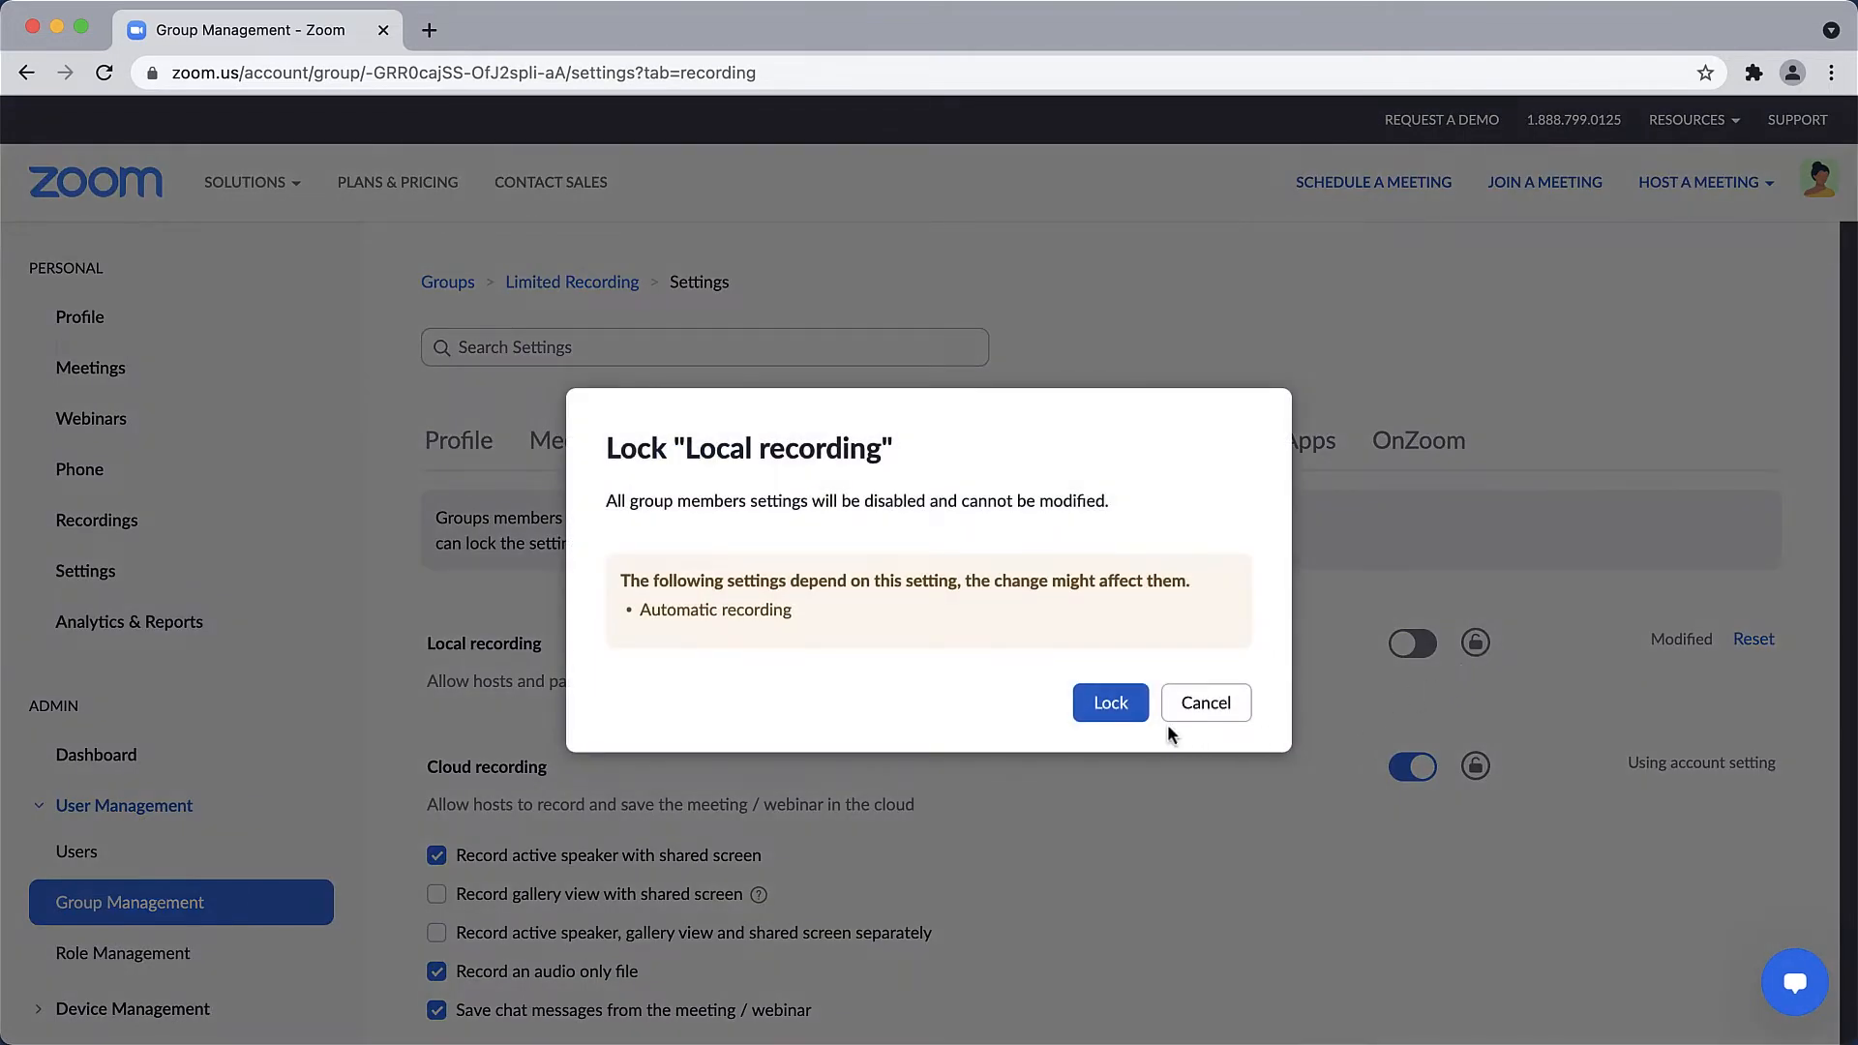
click(1111, 703)
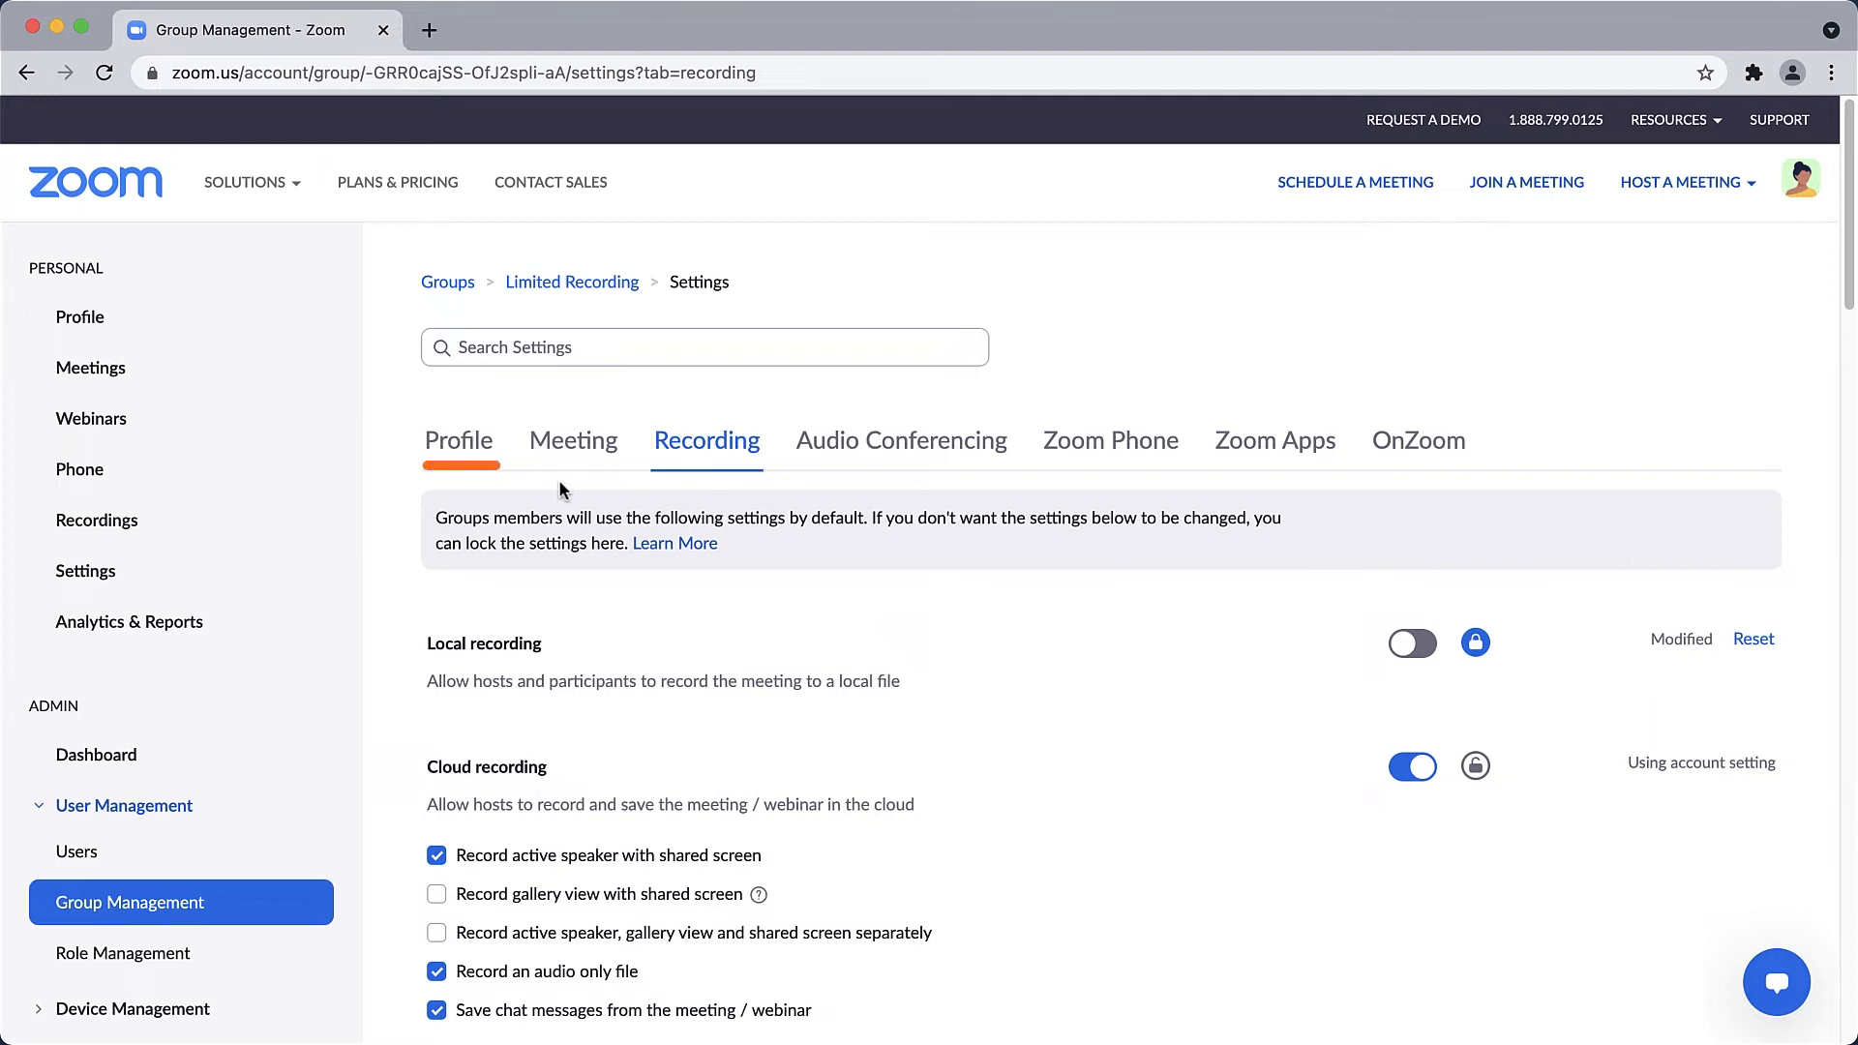
- Add the user Derek as a group admin under the group's profile
click(571, 283)
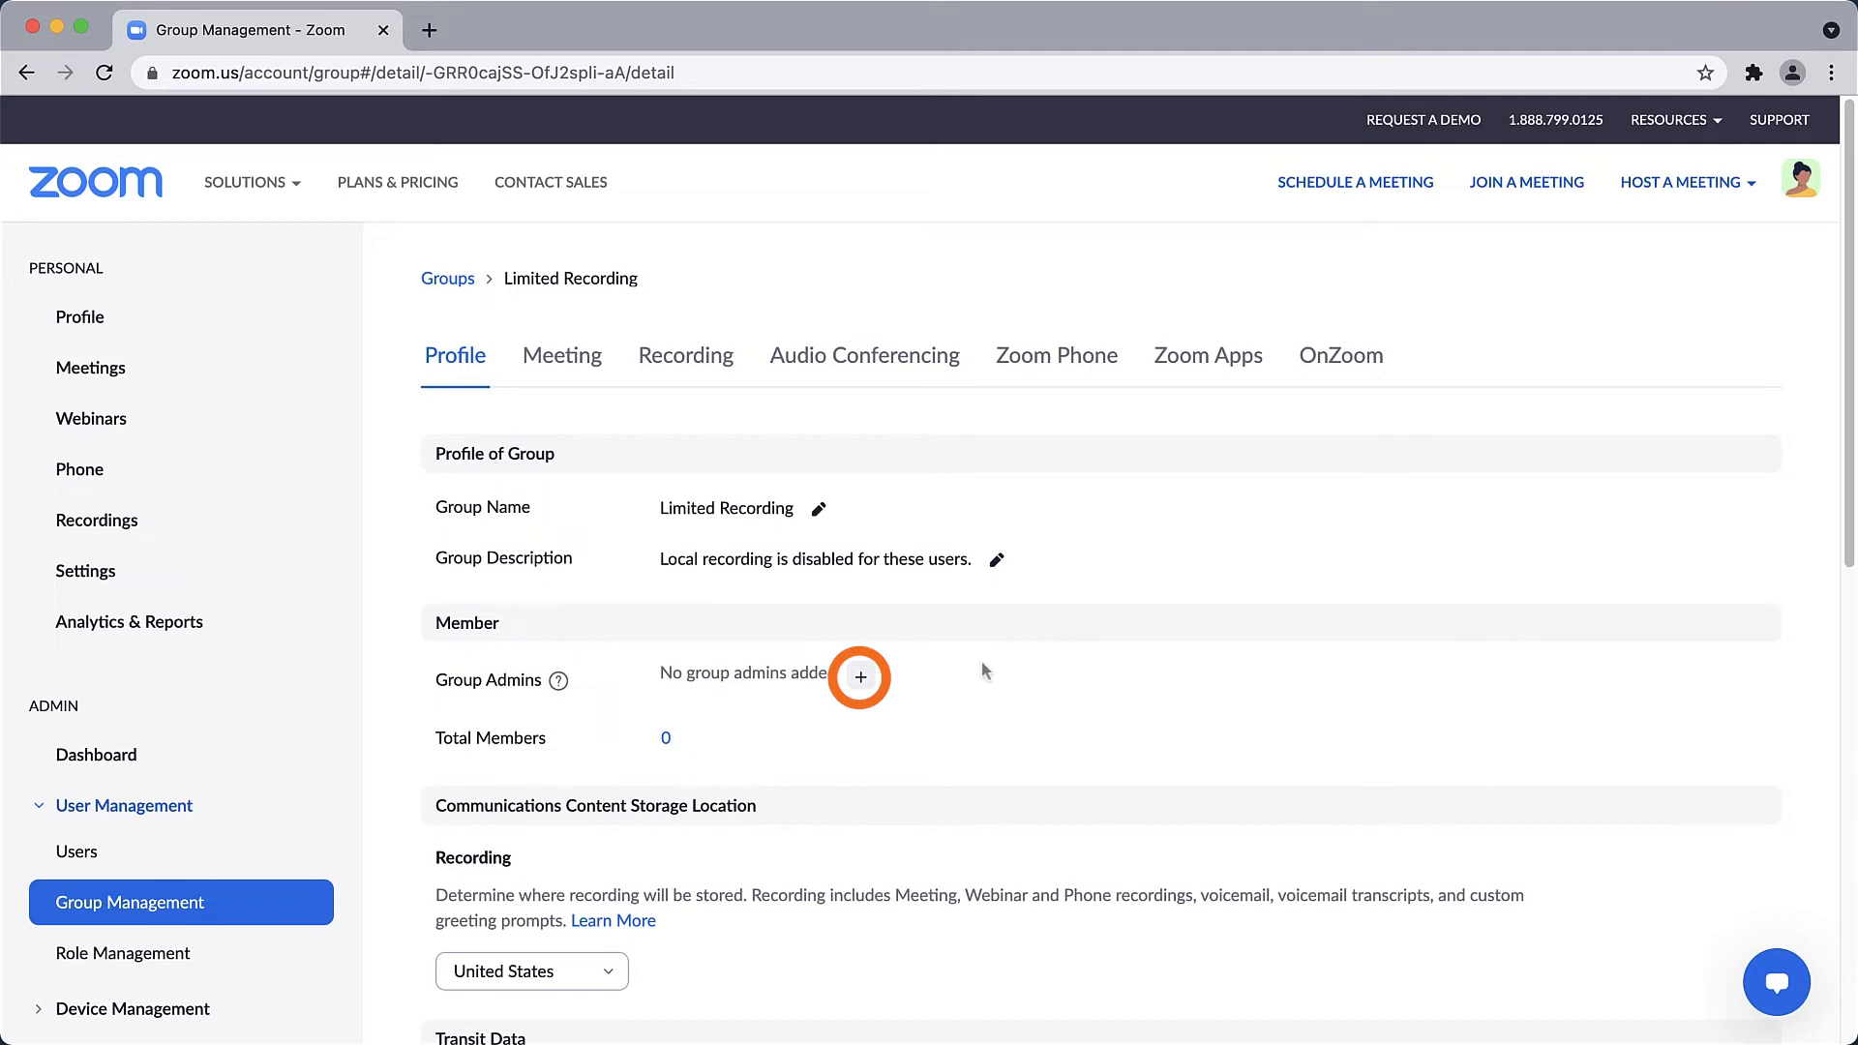
click(859, 677)
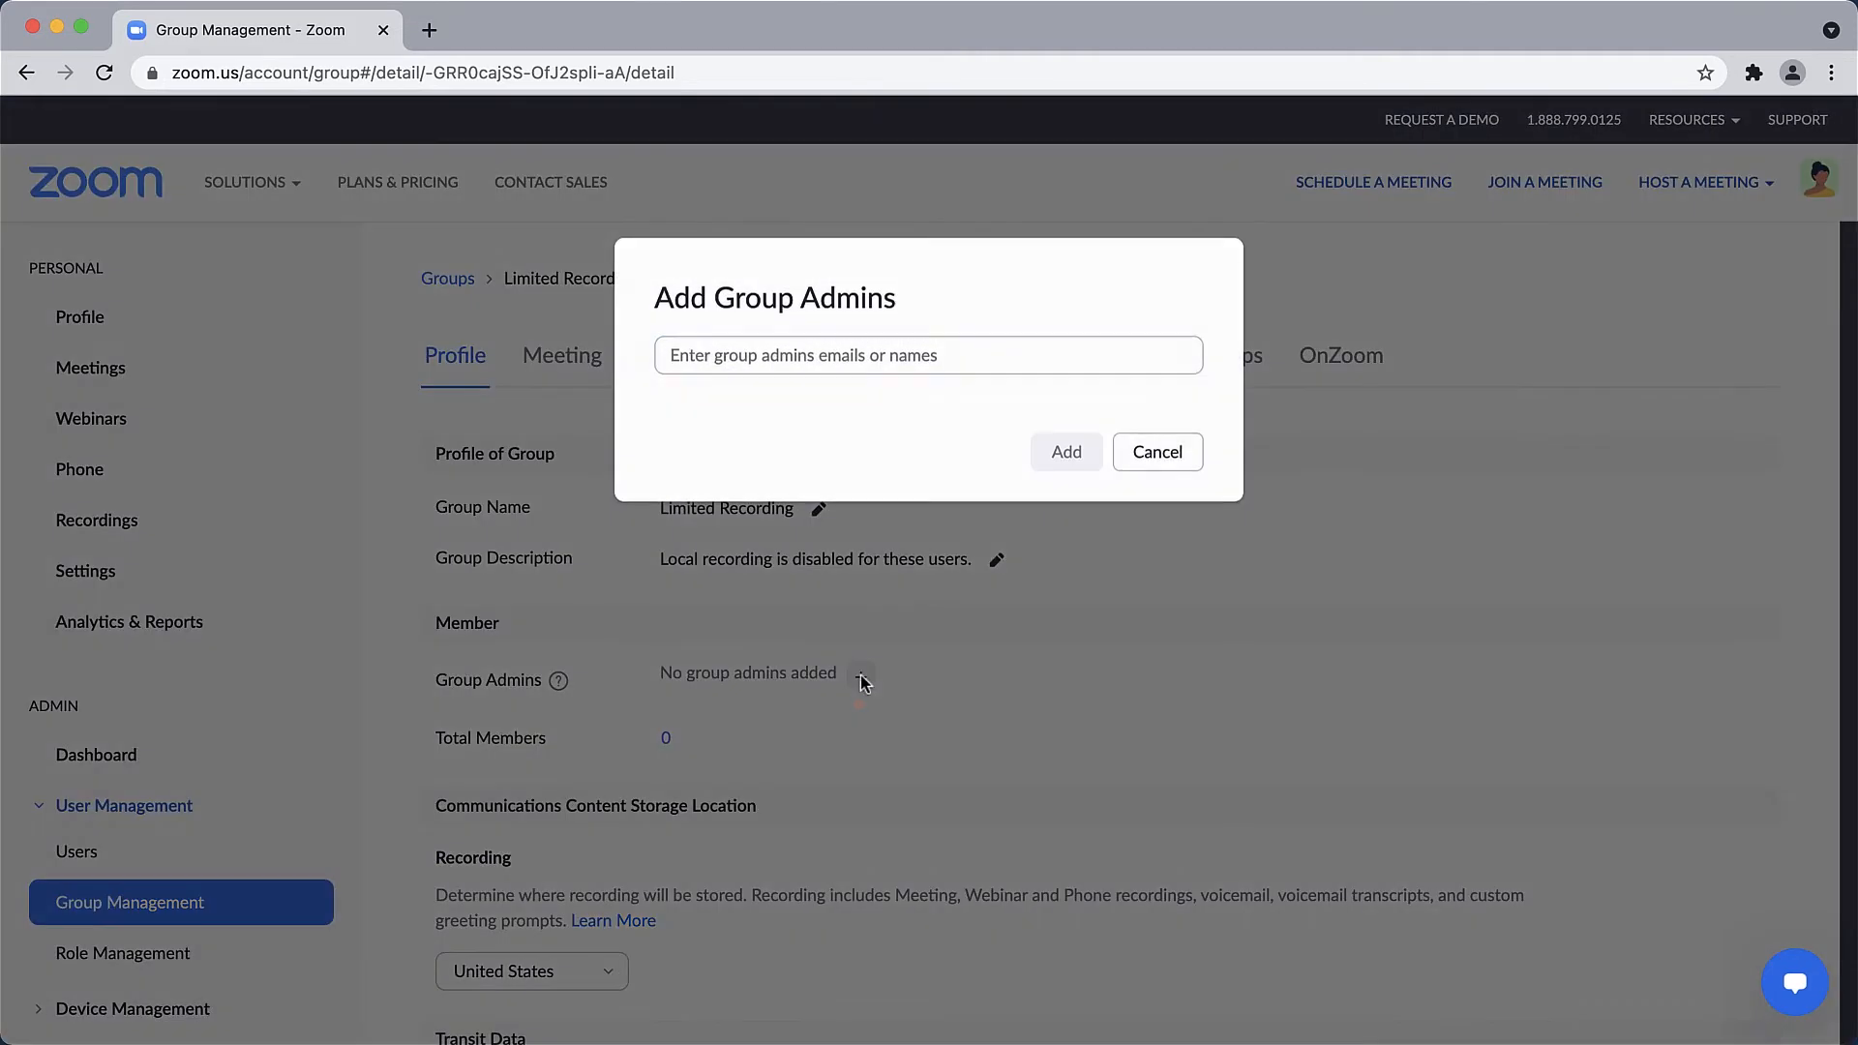
text(Derek Yuan)
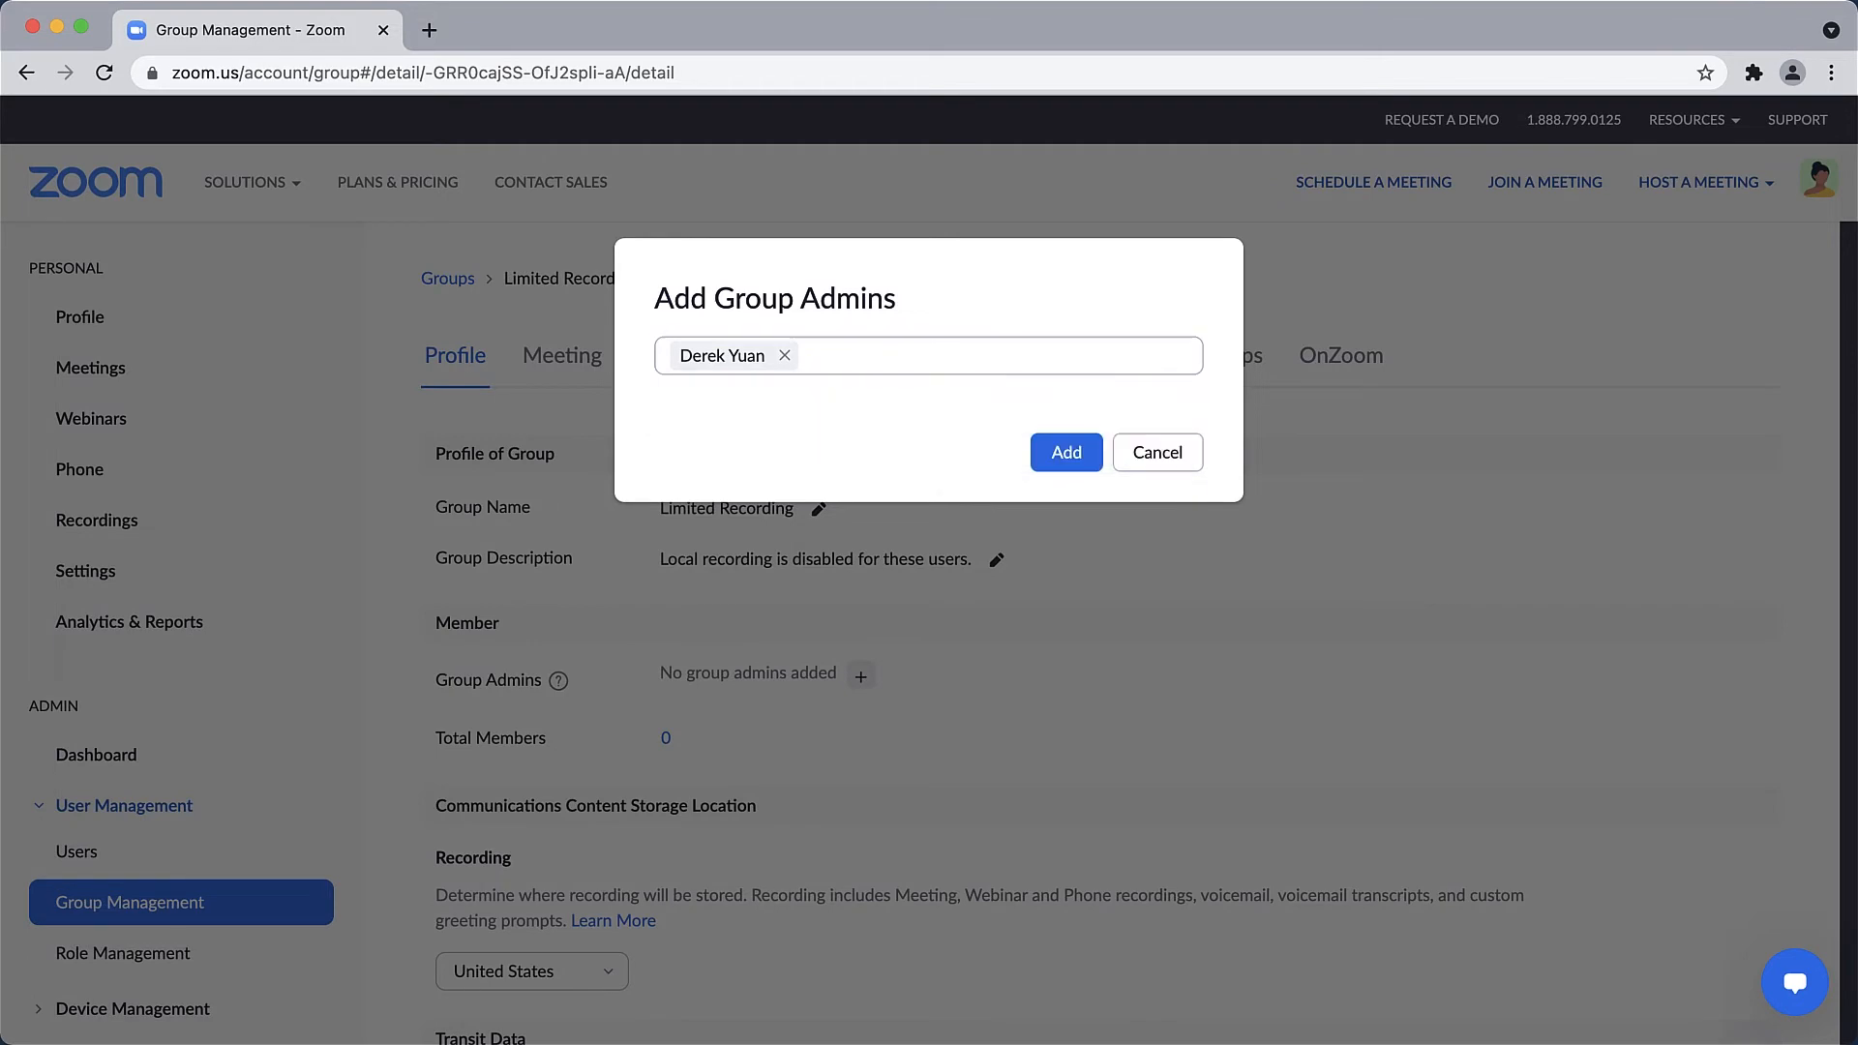
mouse_move(1006, 496)
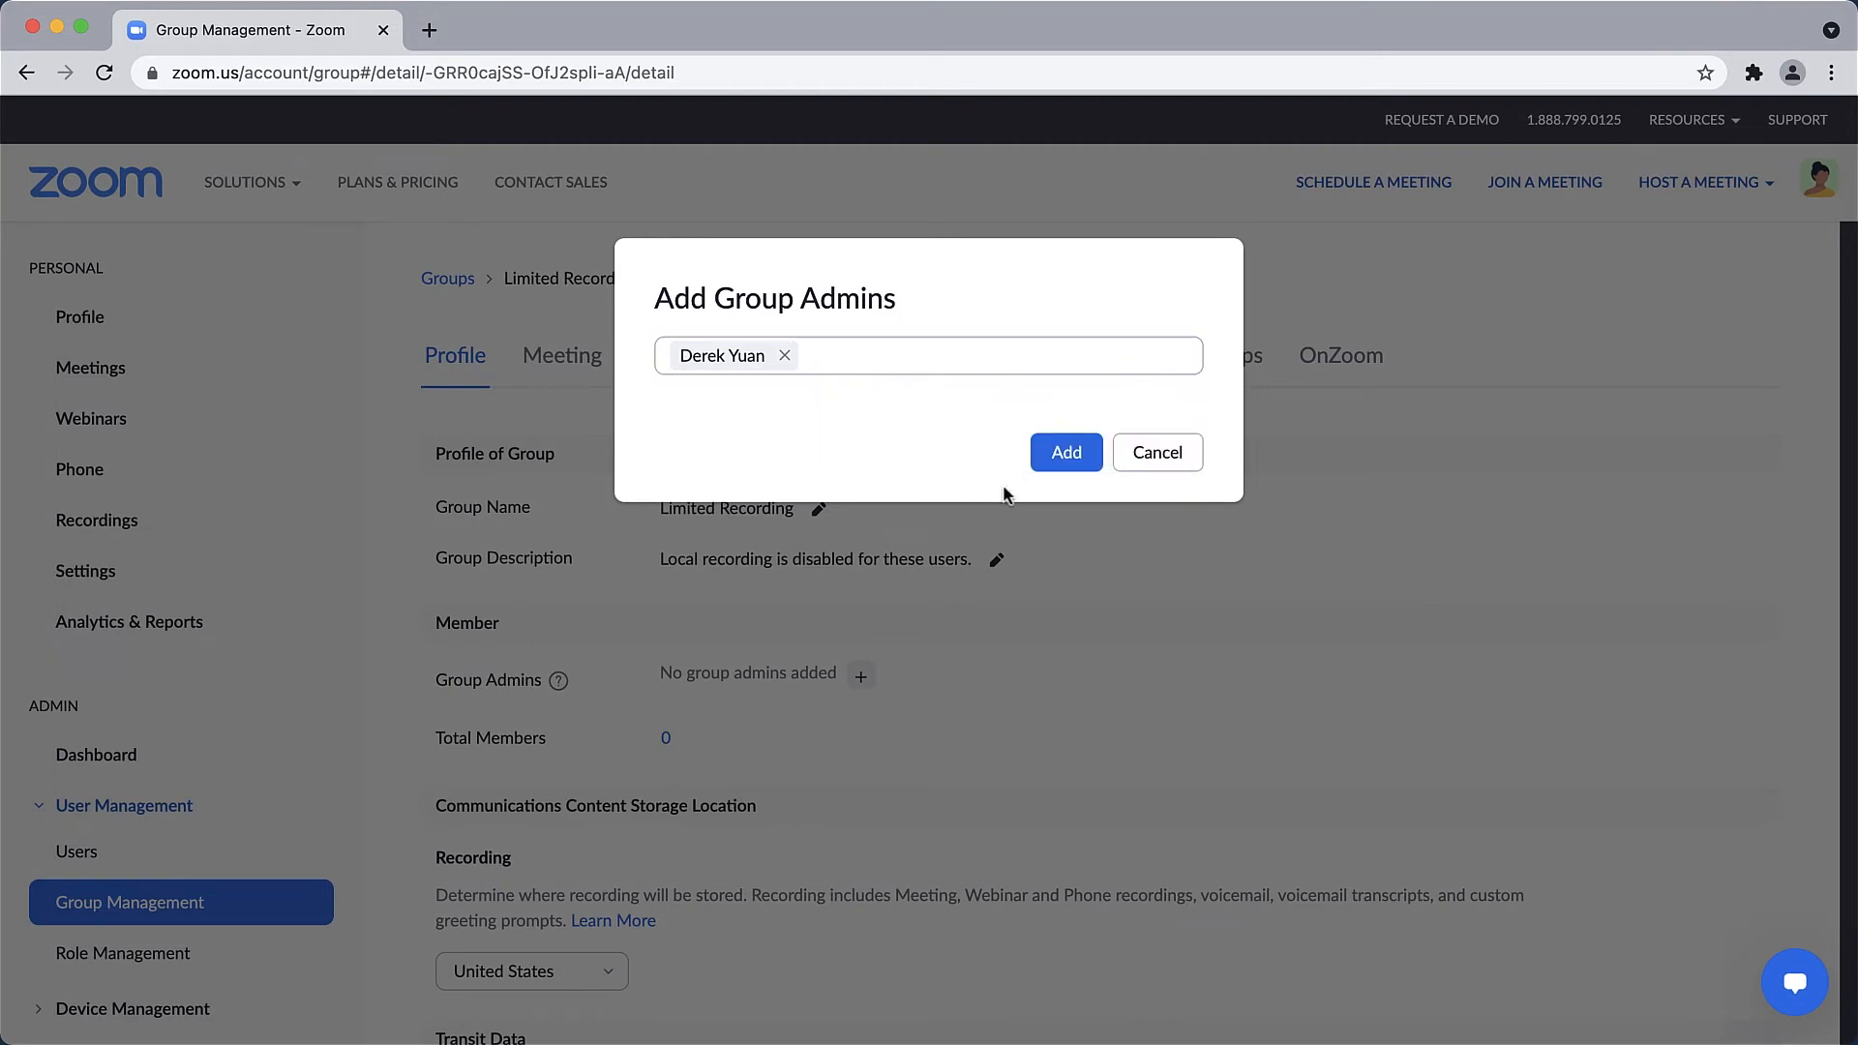
click(1065, 453)
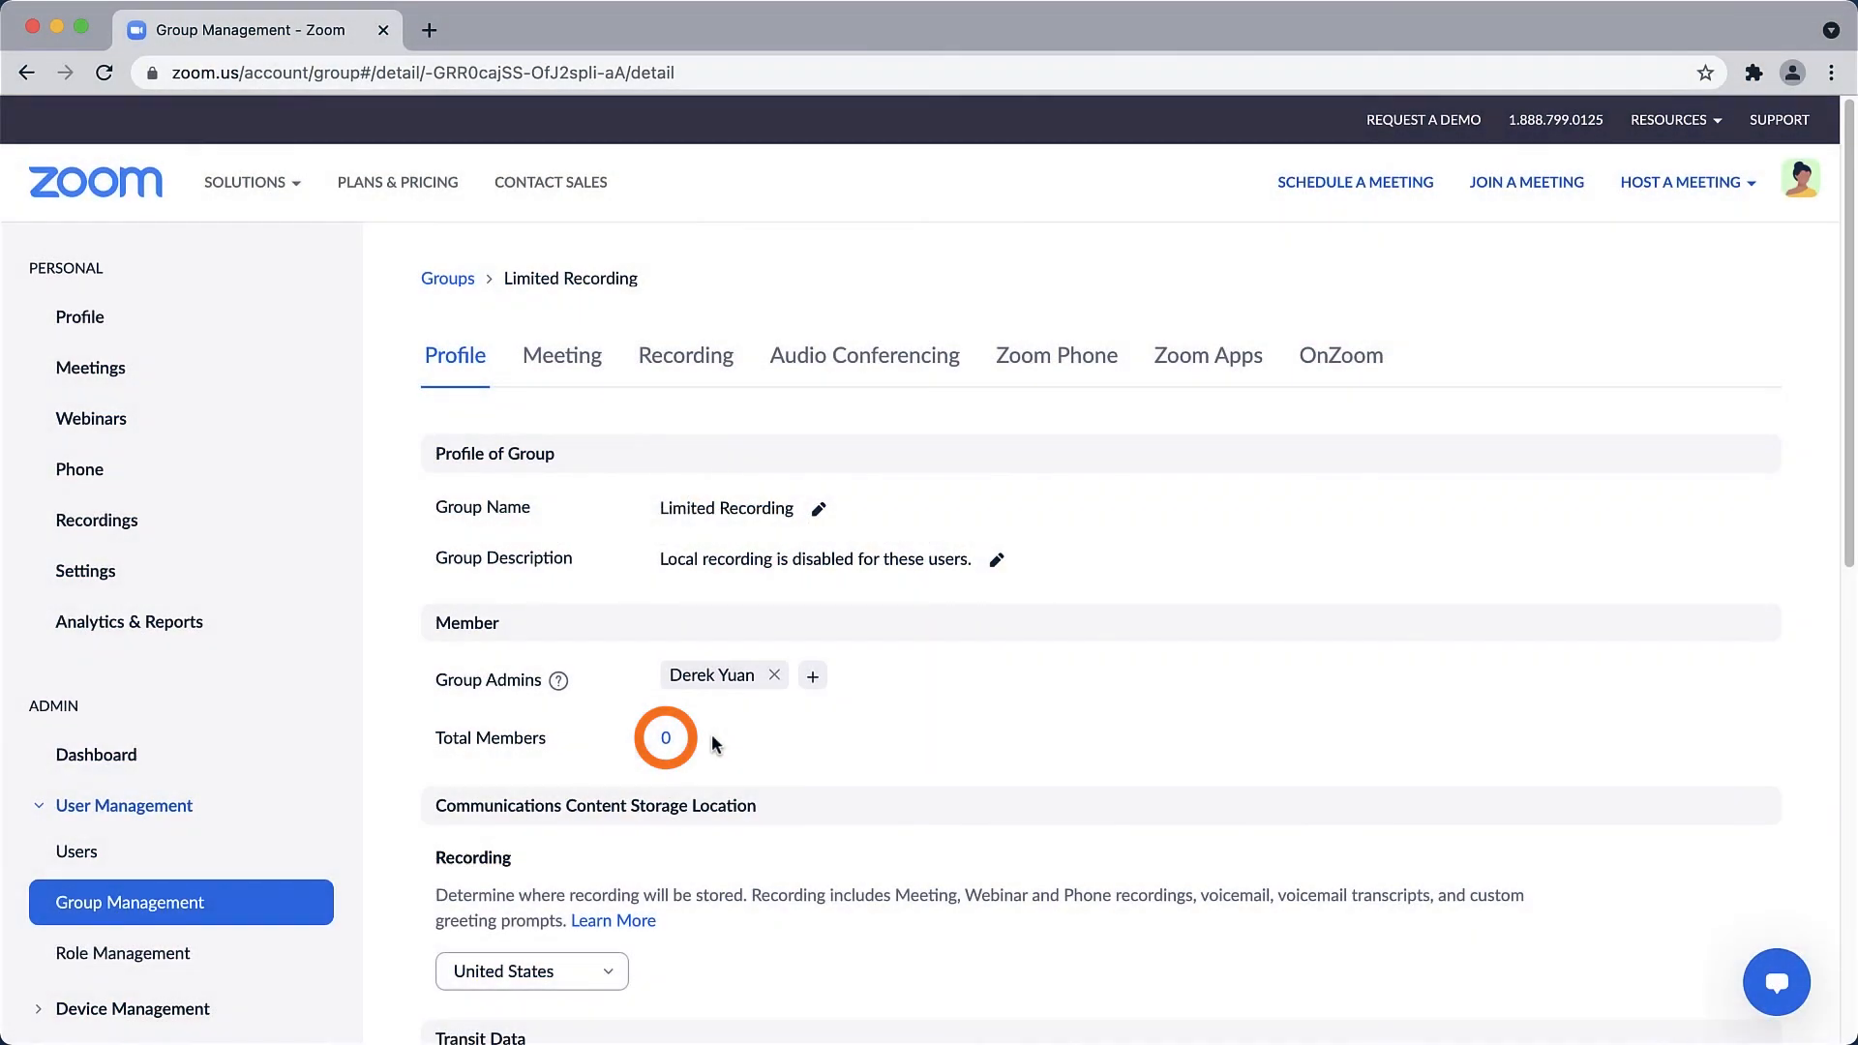
click(666, 737)
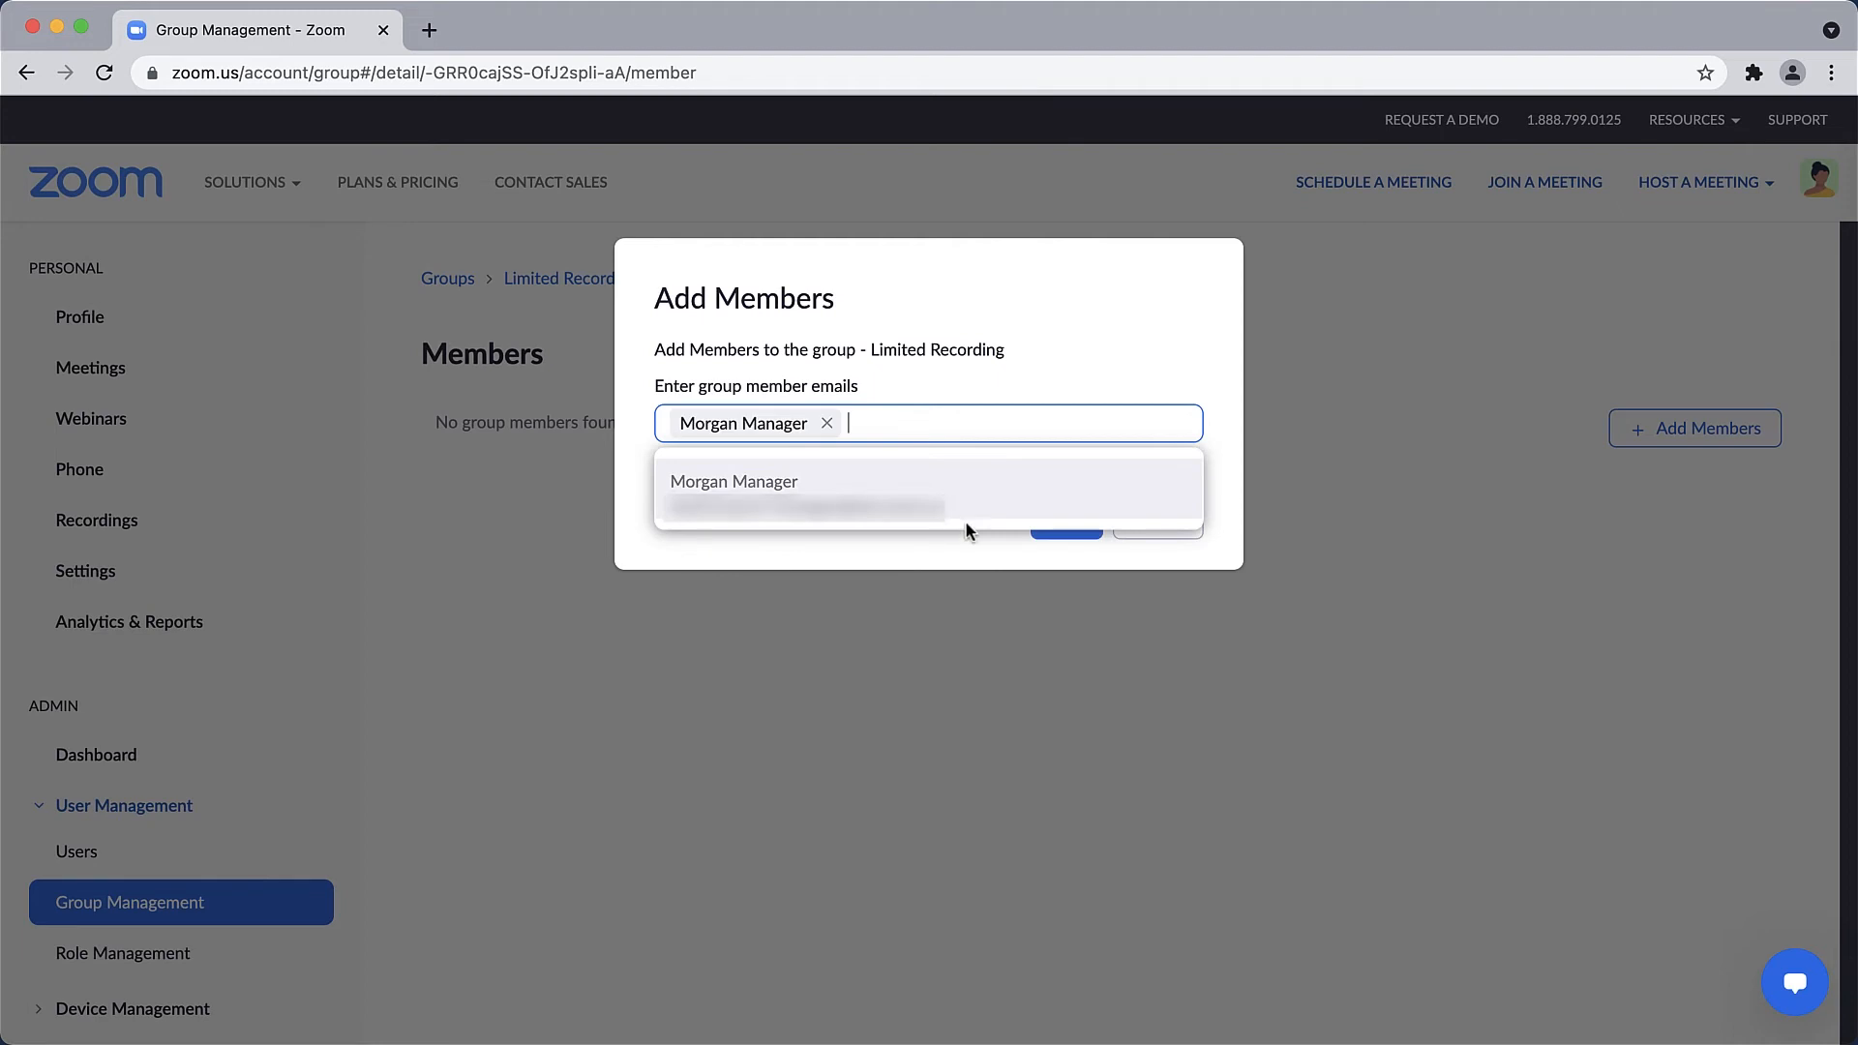
- Add the entered user as a member of the Limited Recording group
click(1052, 521)
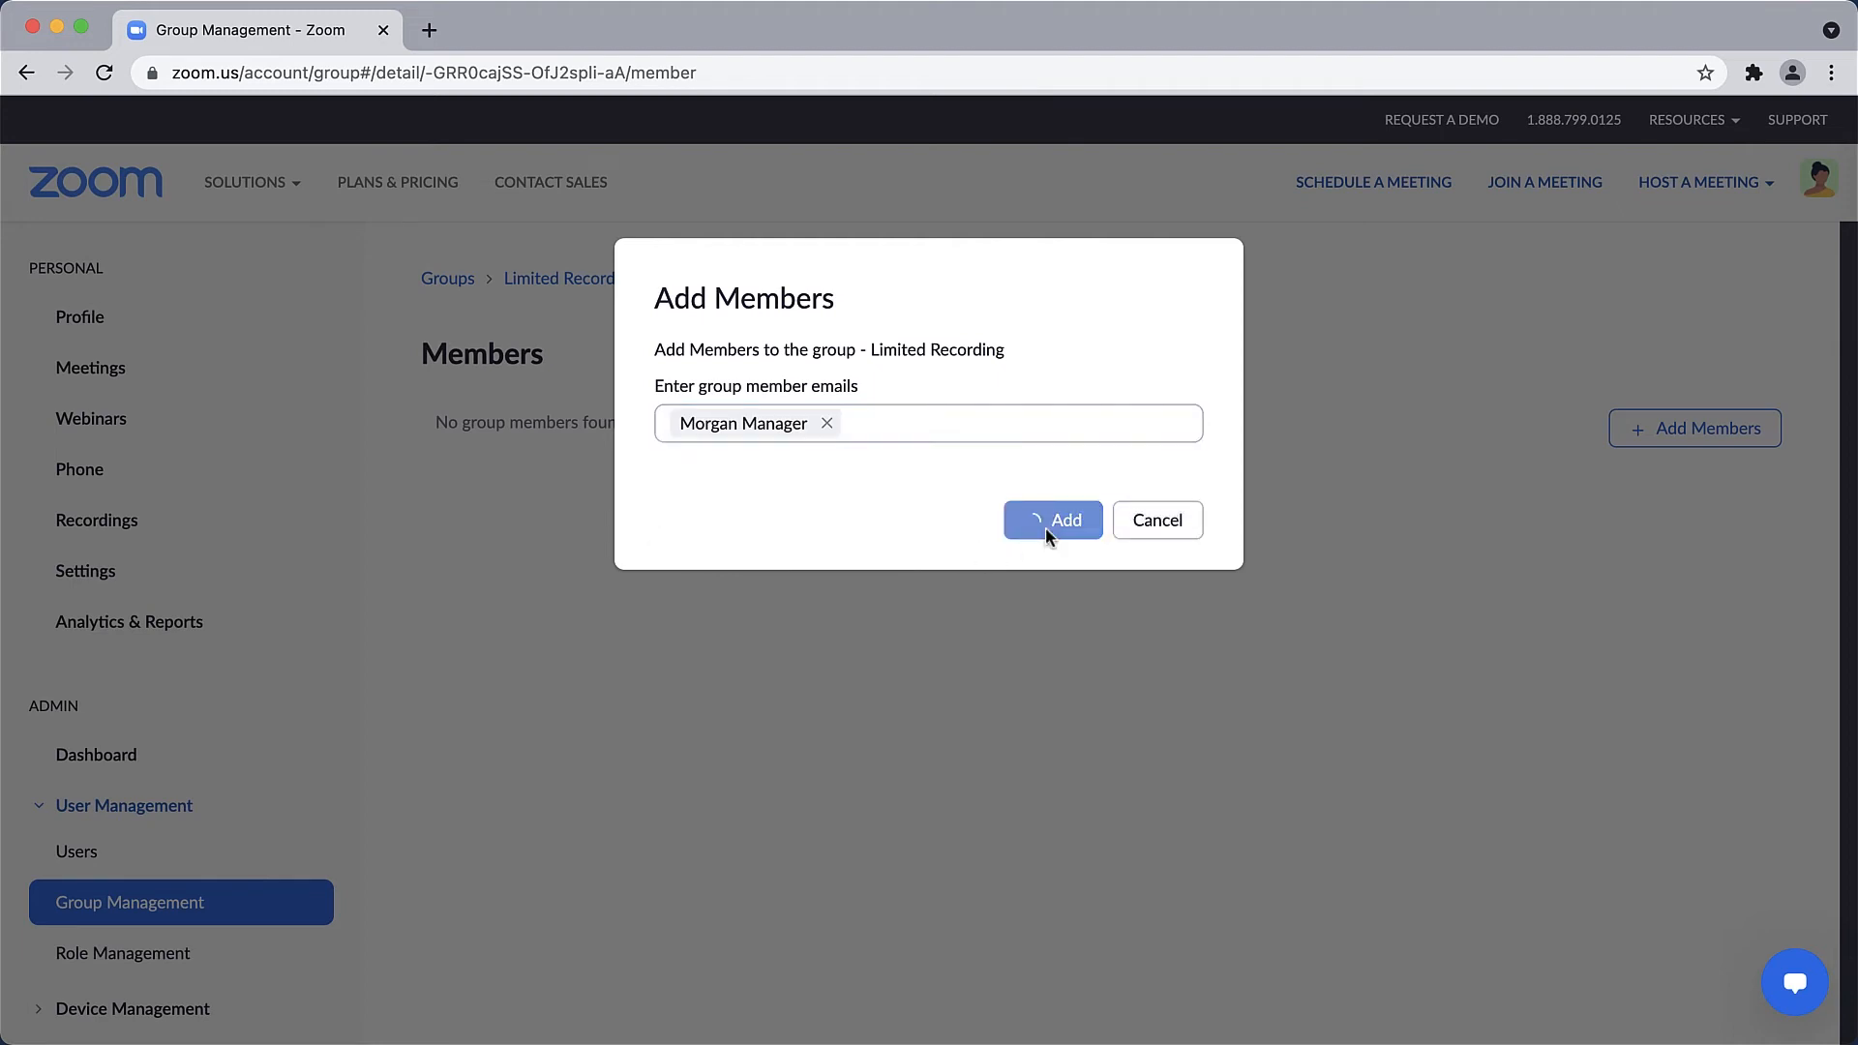
click(1053, 520)
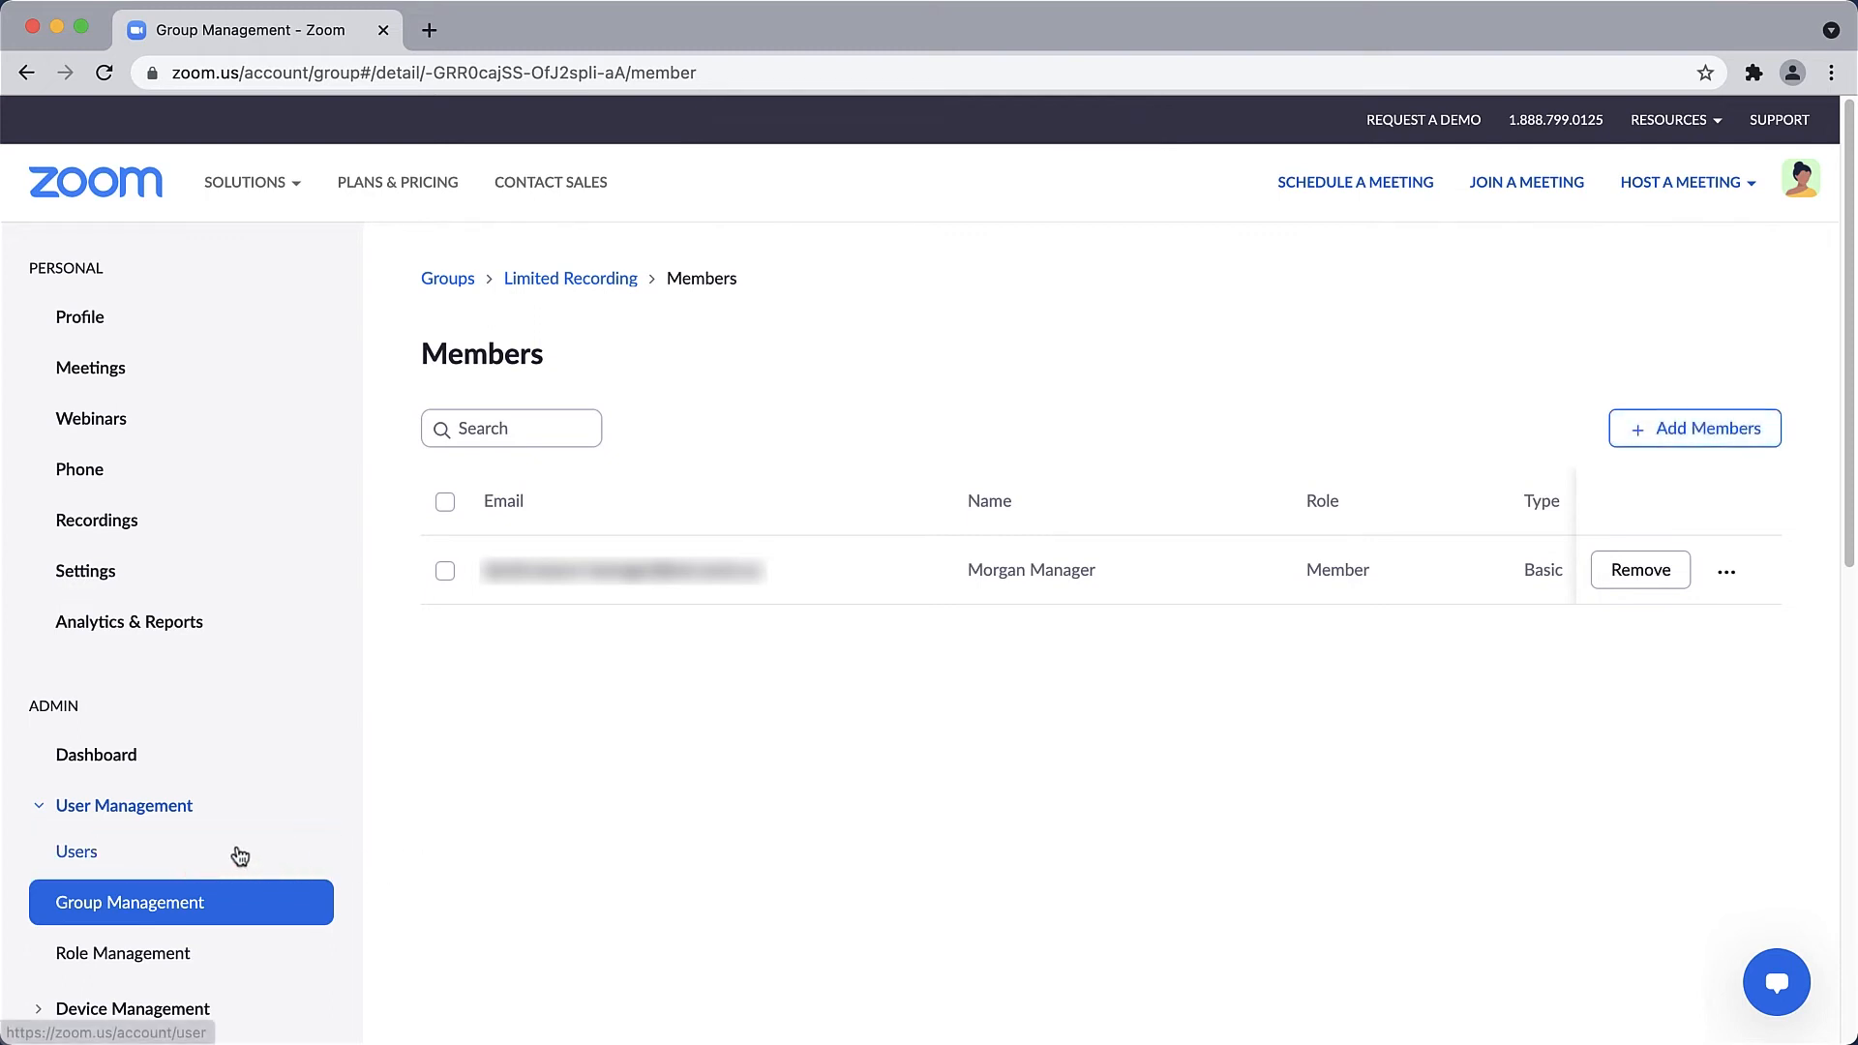
- Select two users on the Users page and choose Limited Recording as their user group
click(77, 851)
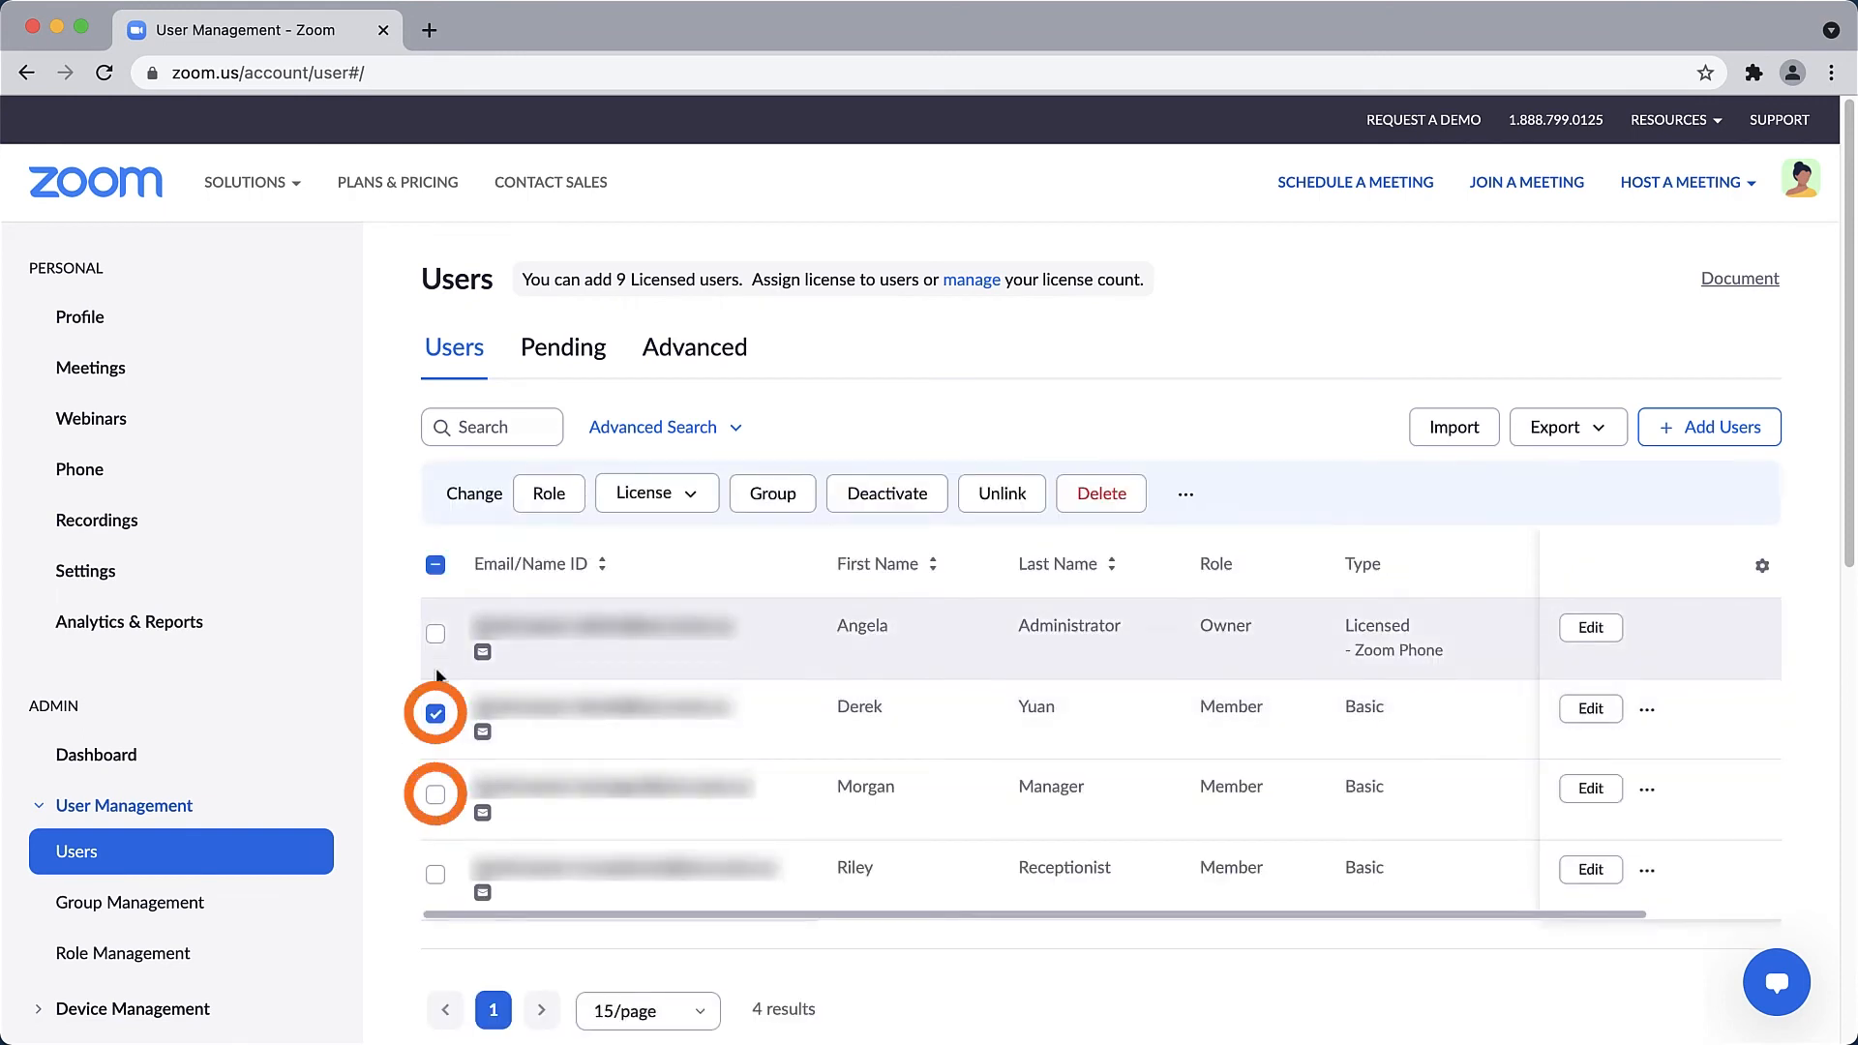
click(434, 793)
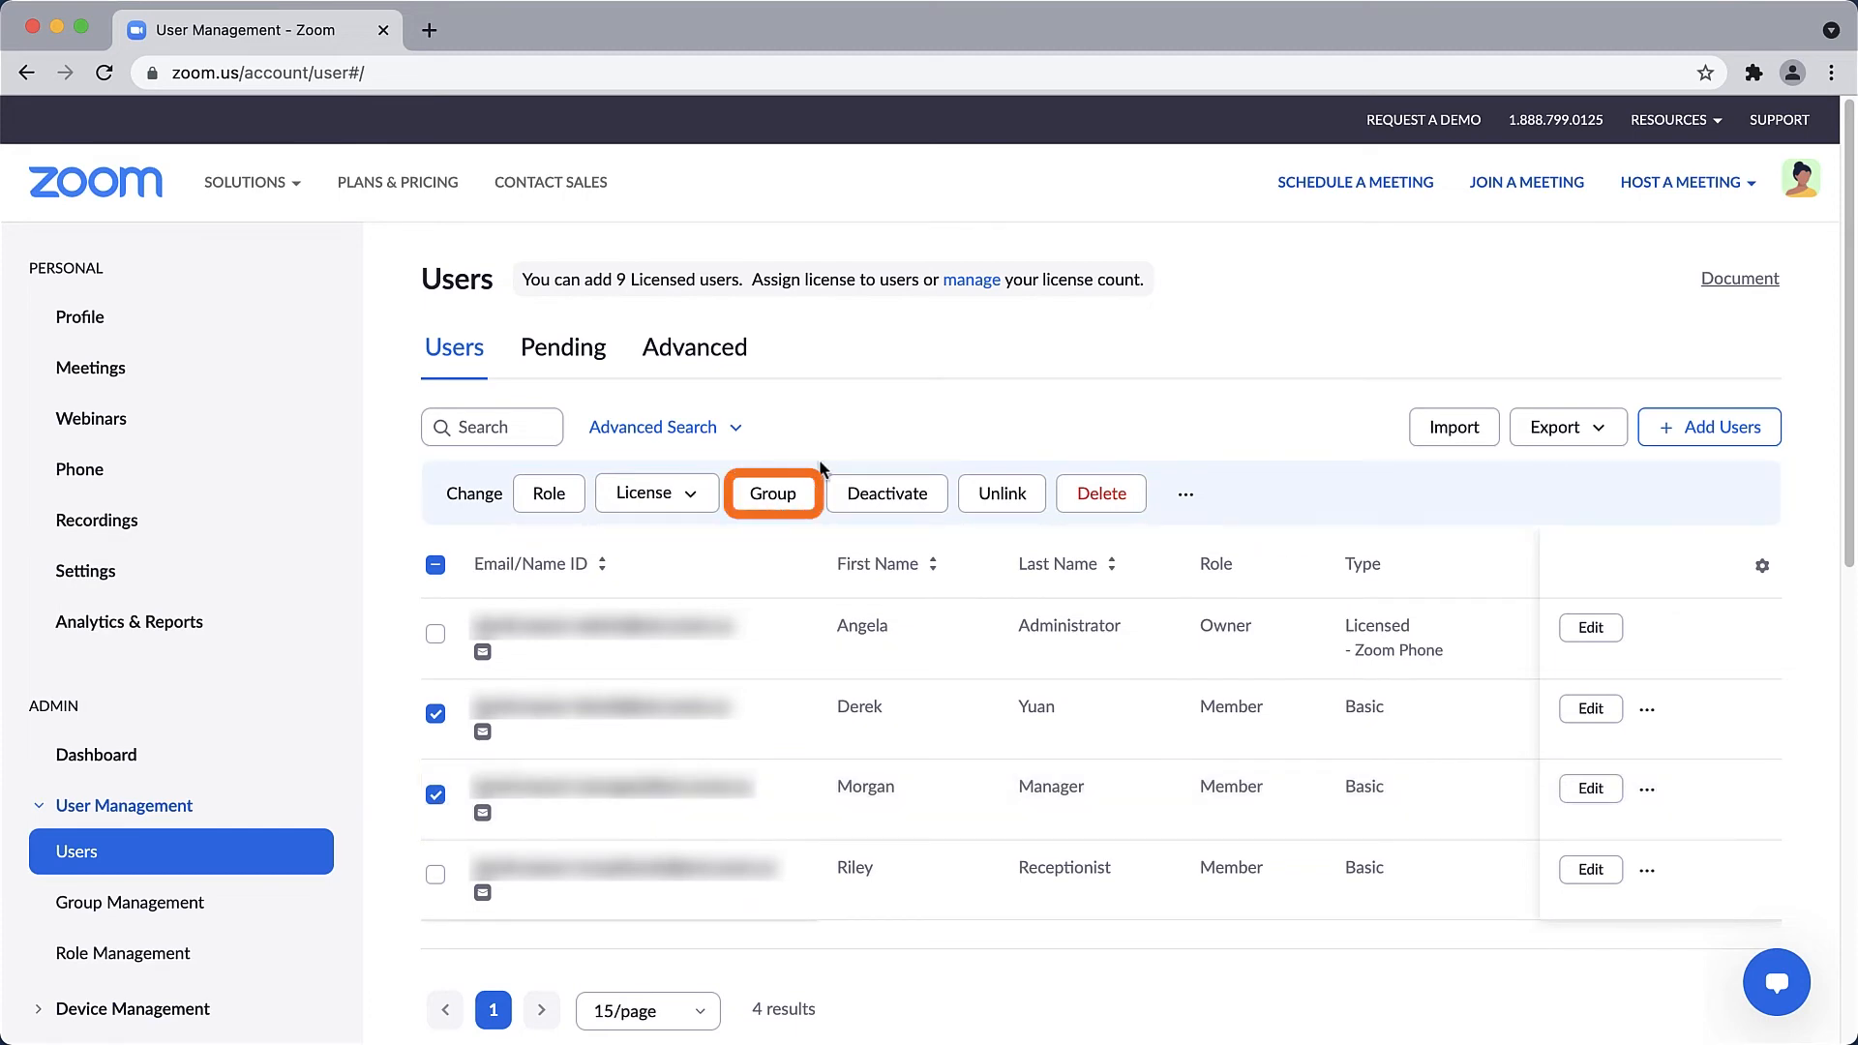
click(772, 494)
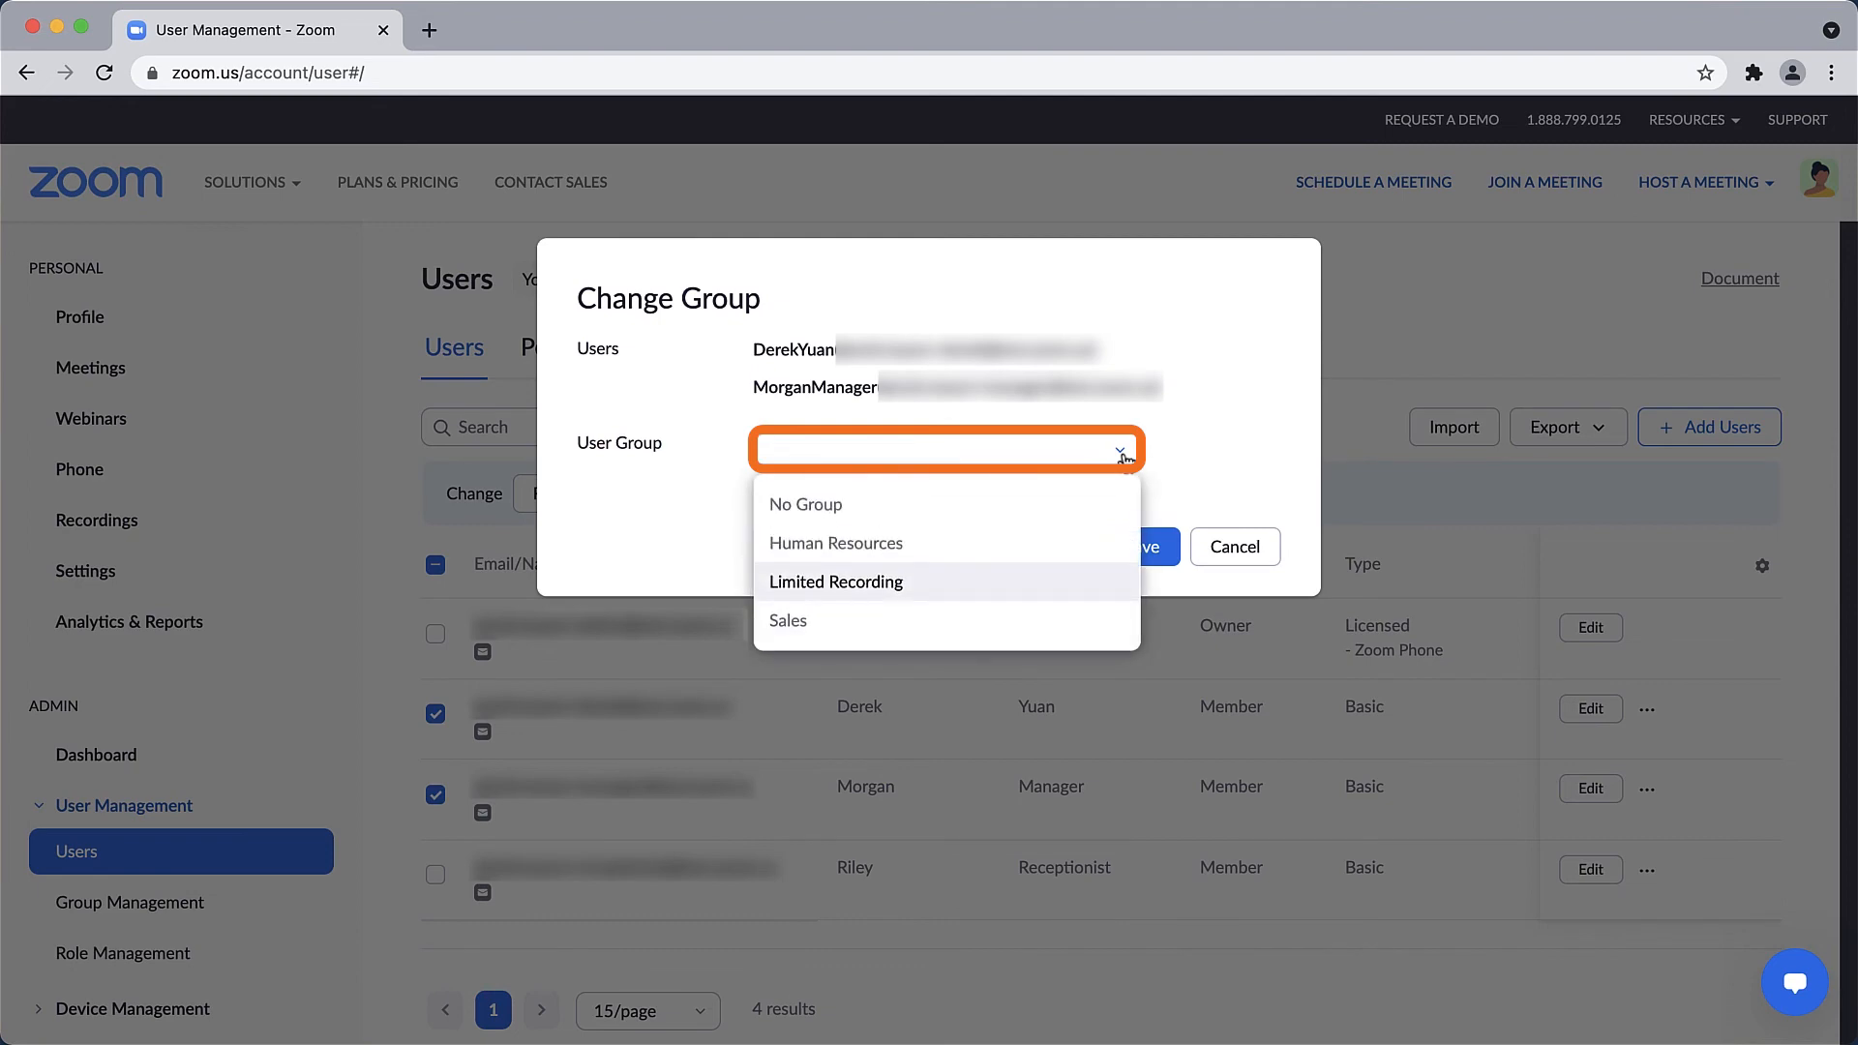
click(836, 581)
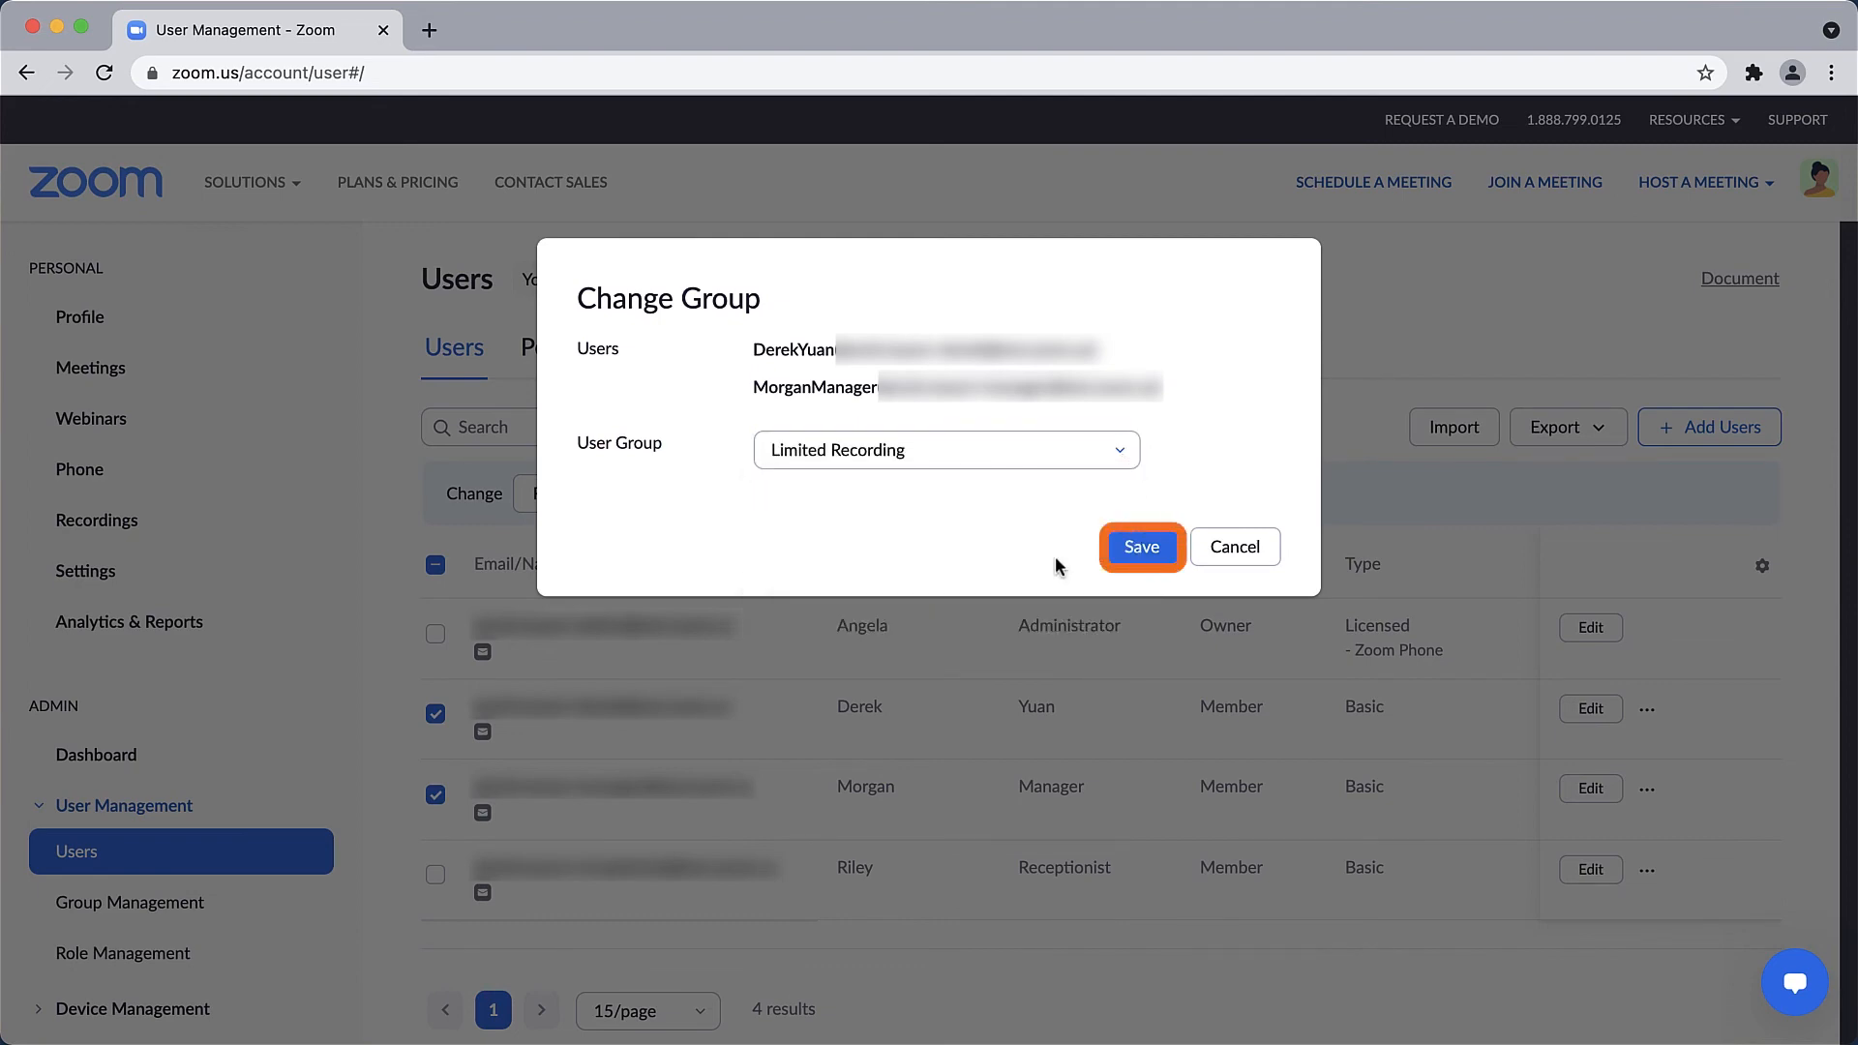